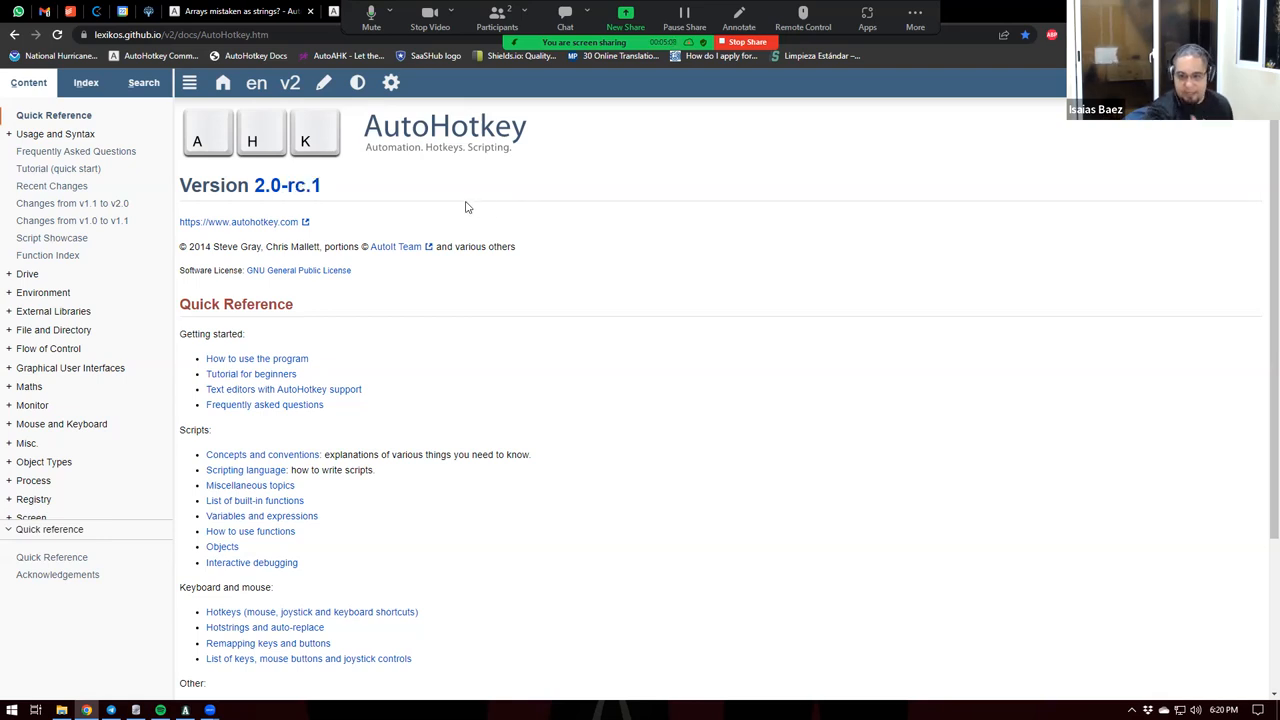
{"action": "mouse_move", "coordinate": [436, 212]}
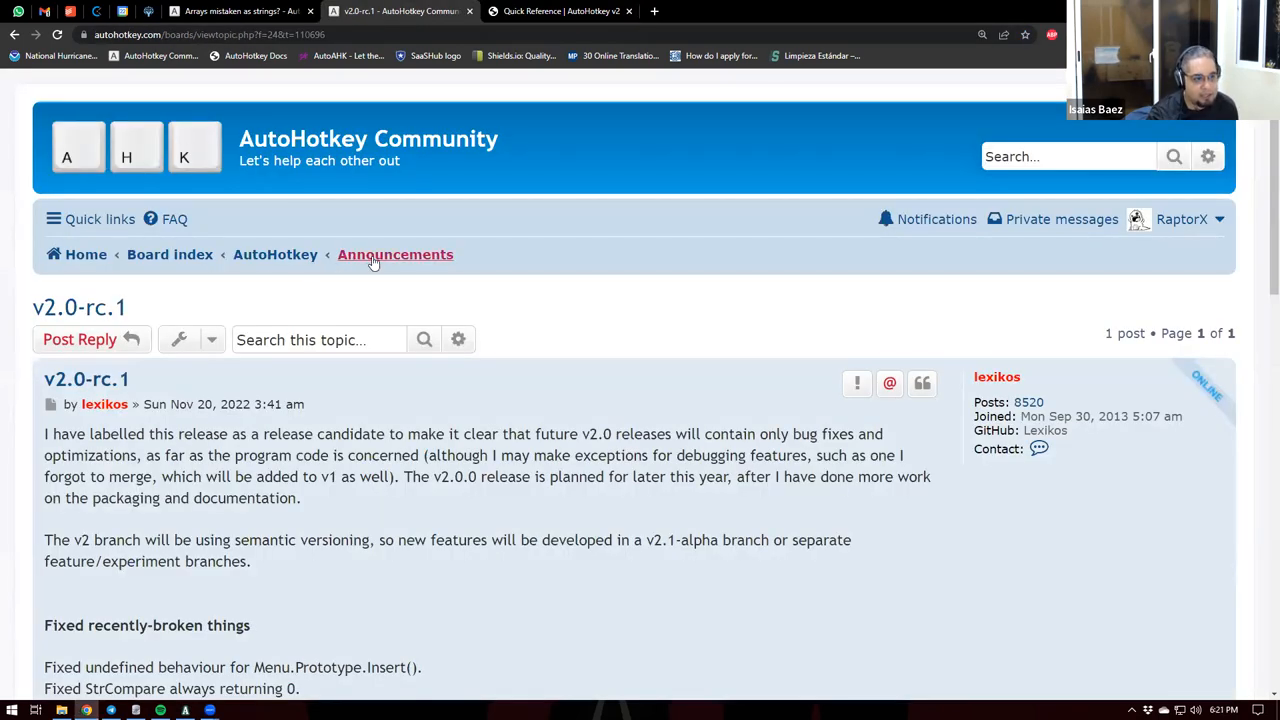
Read down the v2.0-rc.1 announcement, marking the words 'packaging' and 'documentation'
{"action": "scroll", "scroll_direction": "down", "scroll_amount": 3}
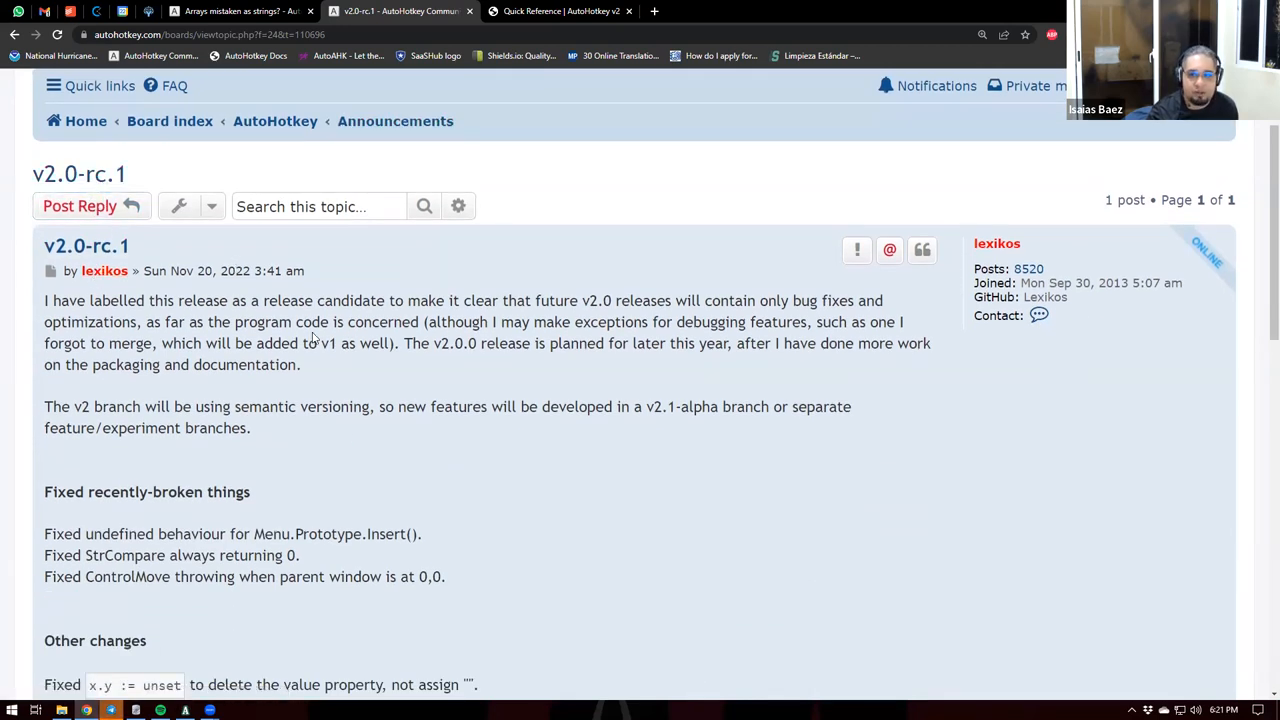
{"action": "mouse_move", "coordinate": [76, 256]}
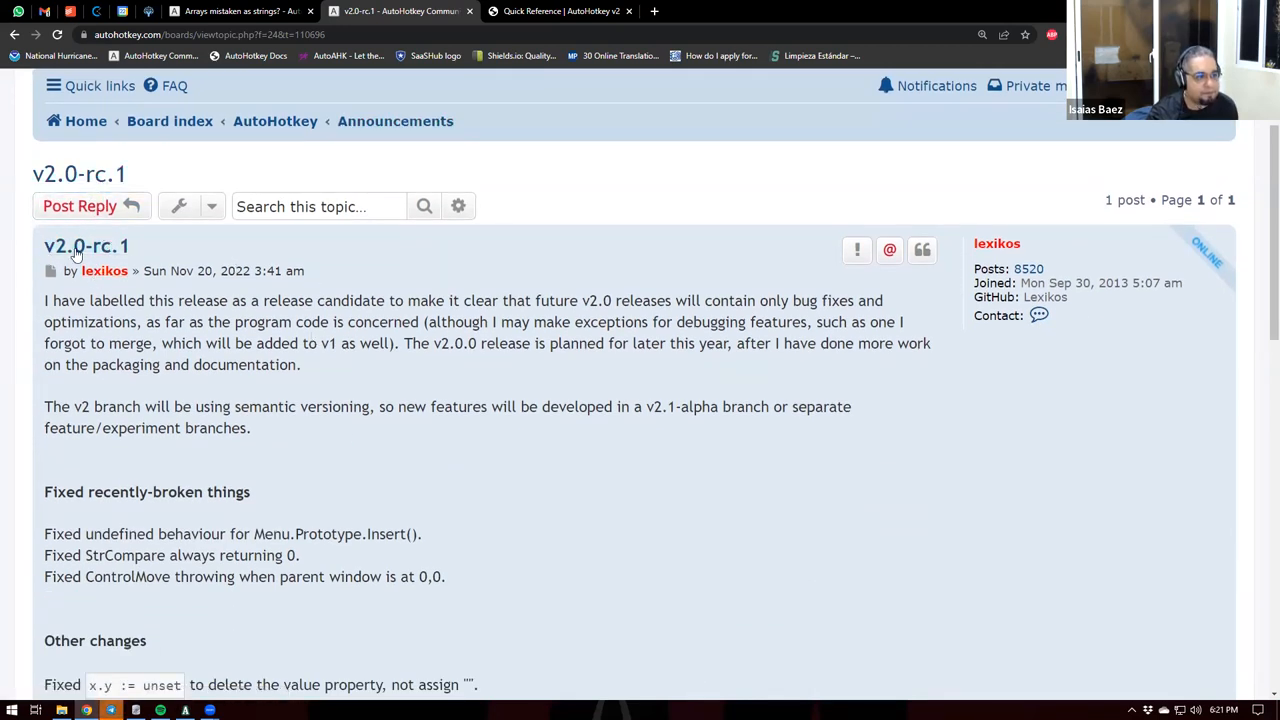
{"action": "mouse_move", "coordinate": [86, 246]}
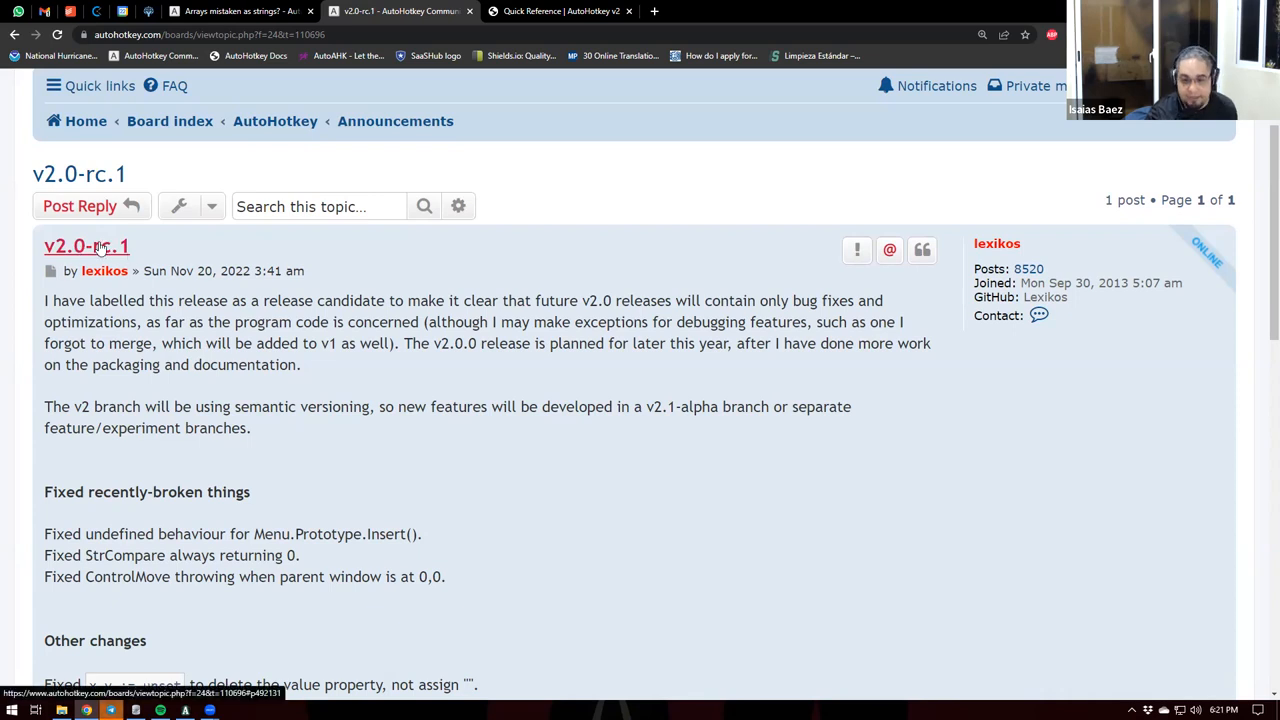
{"action": "scroll", "scroll_direction": "down", "scroll_amount": 3}
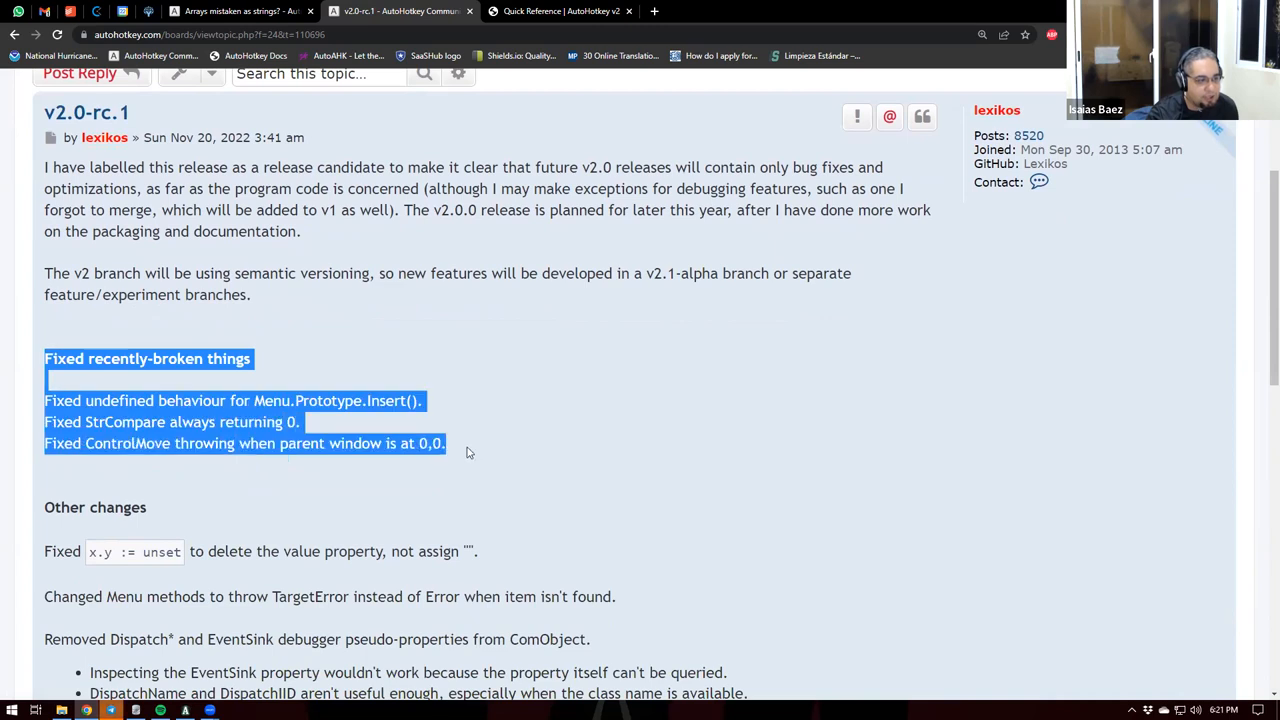
{"action": "scroll", "scroll_direction": "down", "scroll_amount": 3}
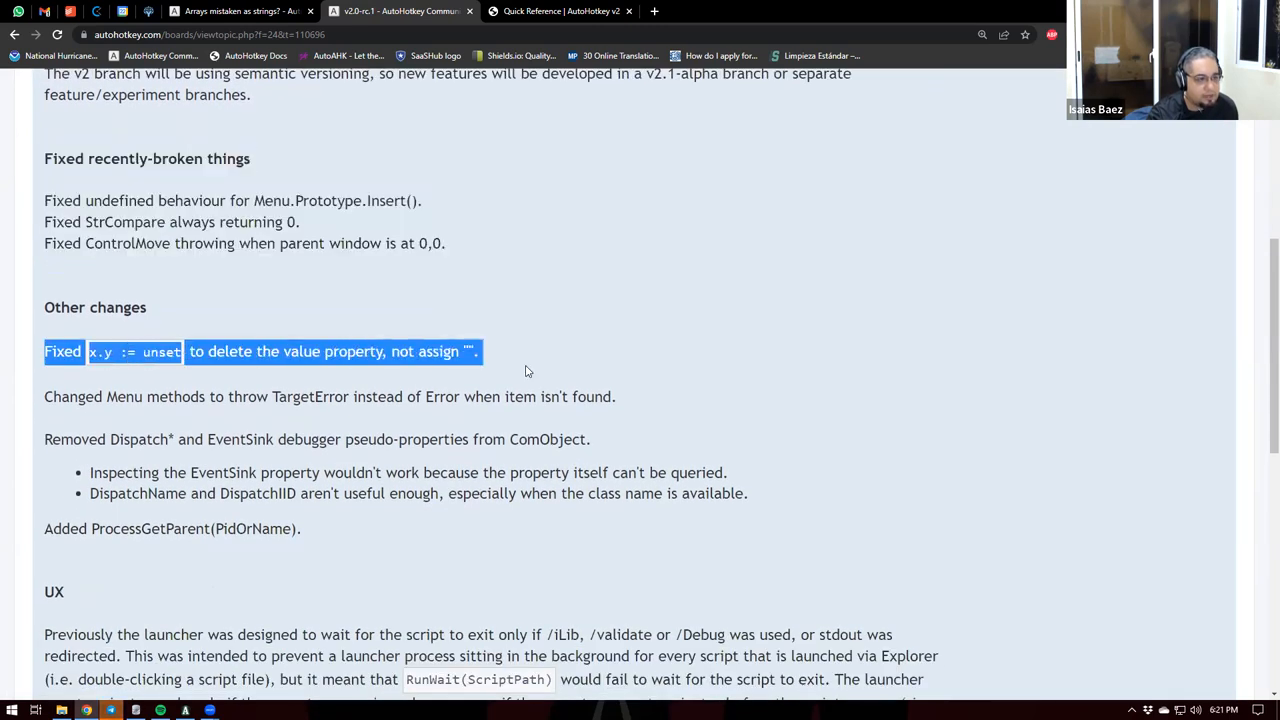
{"action": "scroll", "scroll_direction": "down", "scroll_amount": 3}
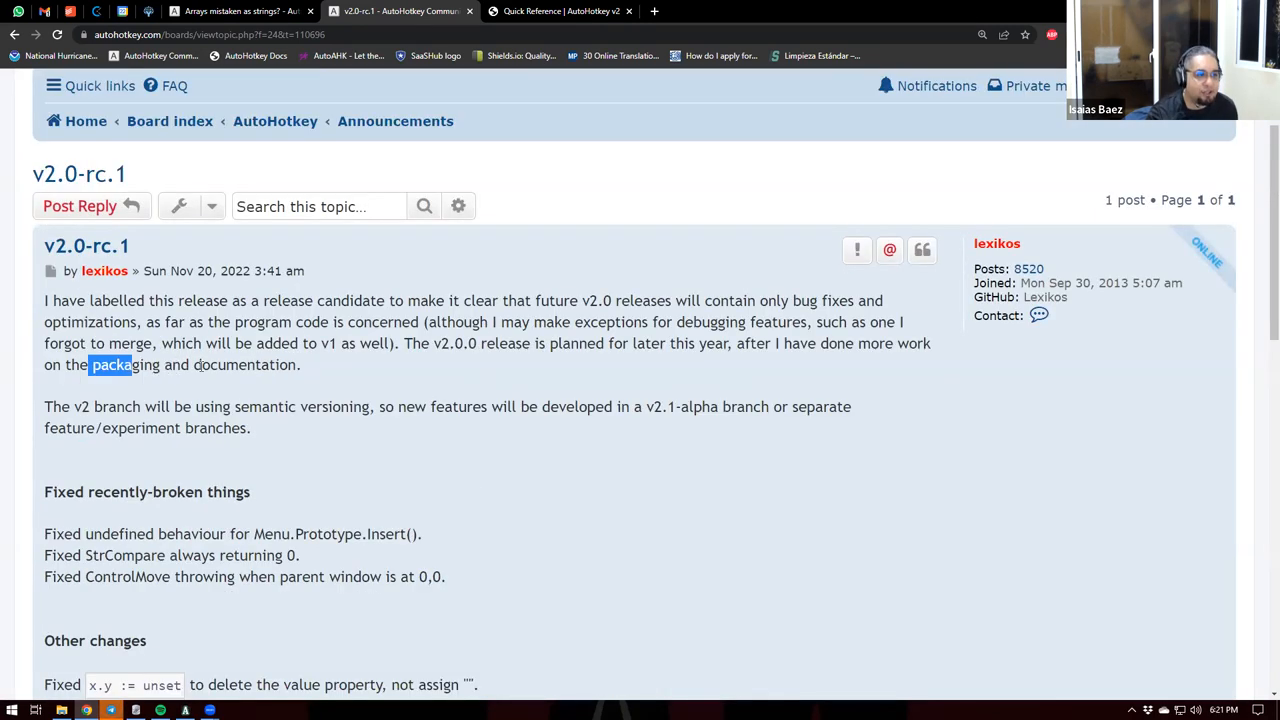
{"action": "double_click", "coordinate": [126, 364]}
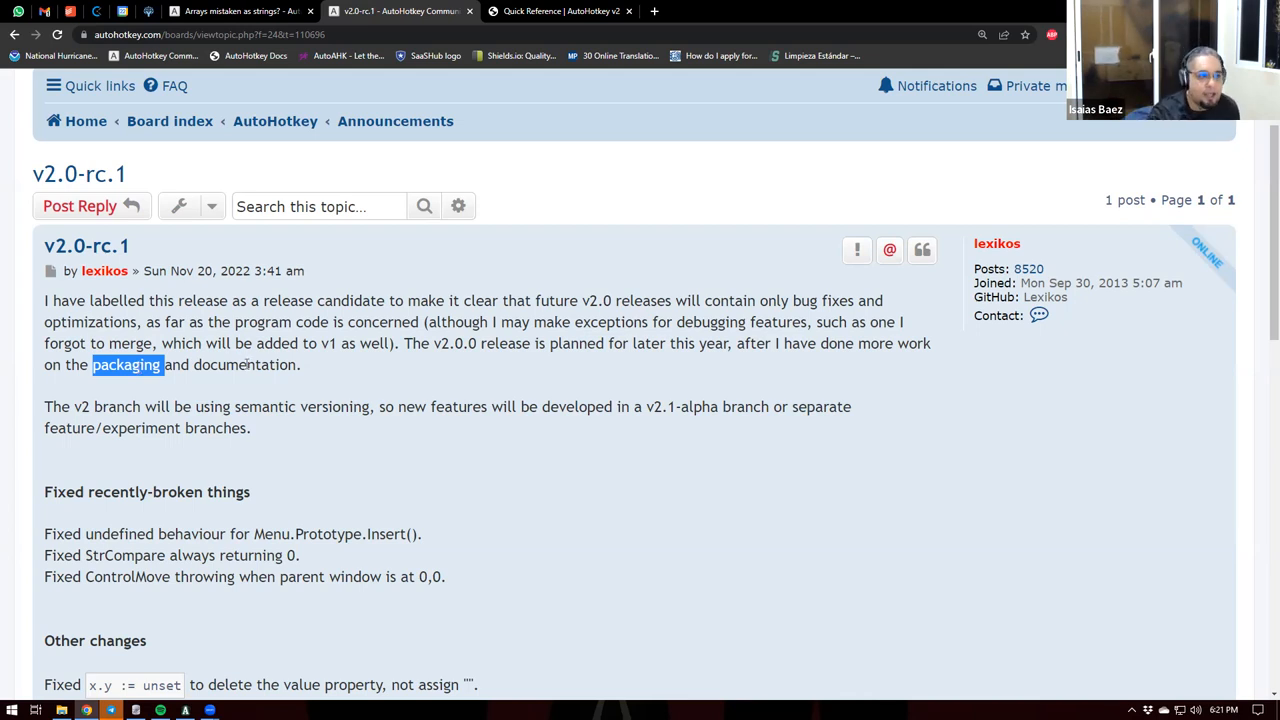
{"action": "double_click", "coordinate": [244, 364]}
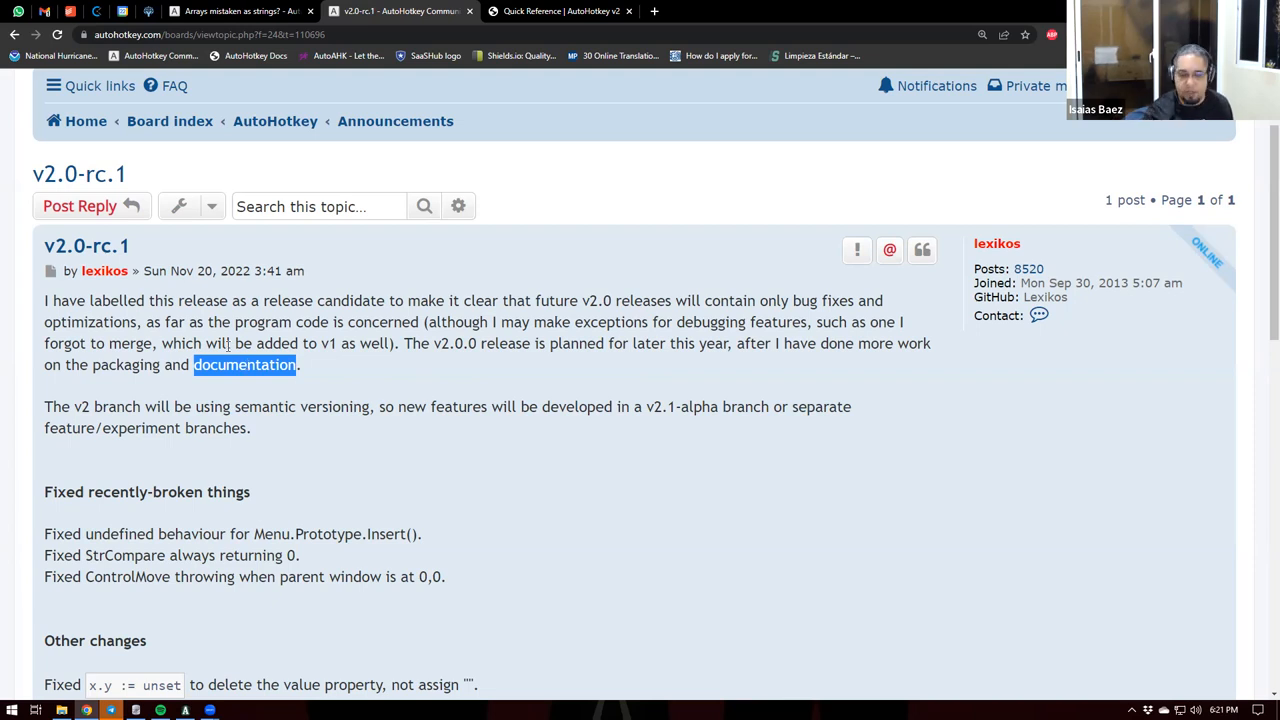
{"action": "mouse_move", "coordinate": [452, 380]}
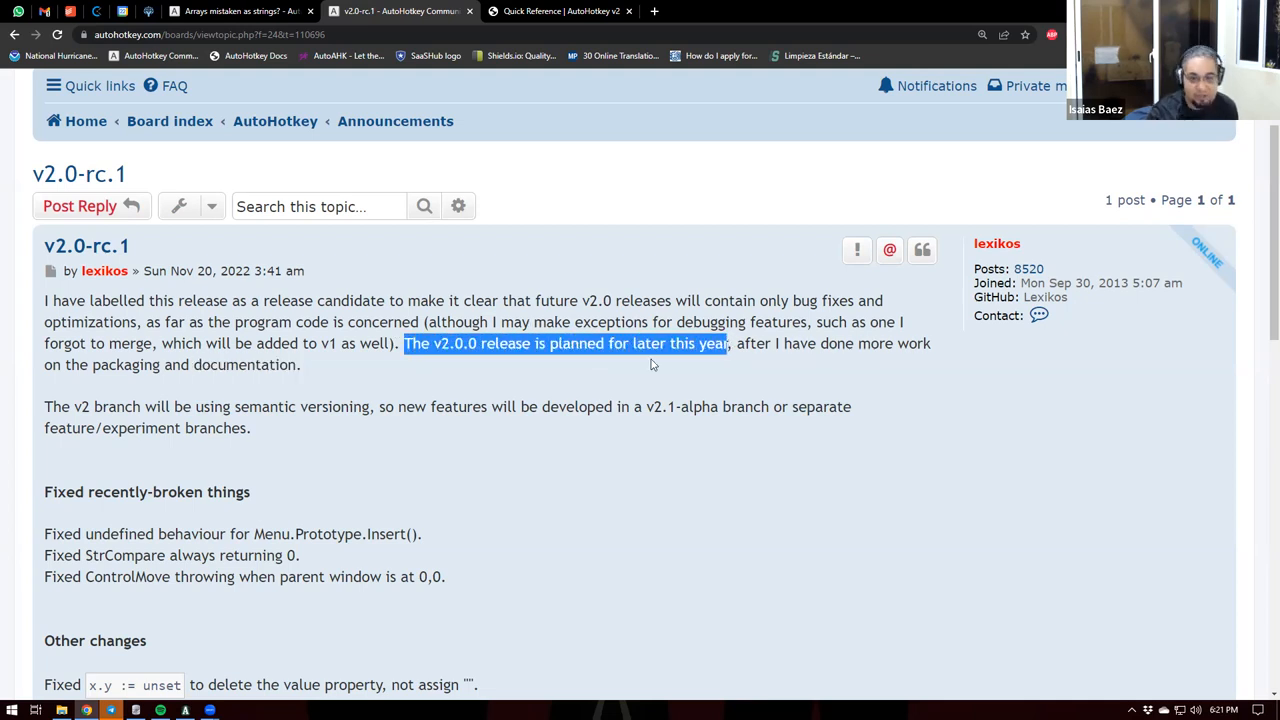
{"action": "mouse_move", "coordinate": [648, 368]}
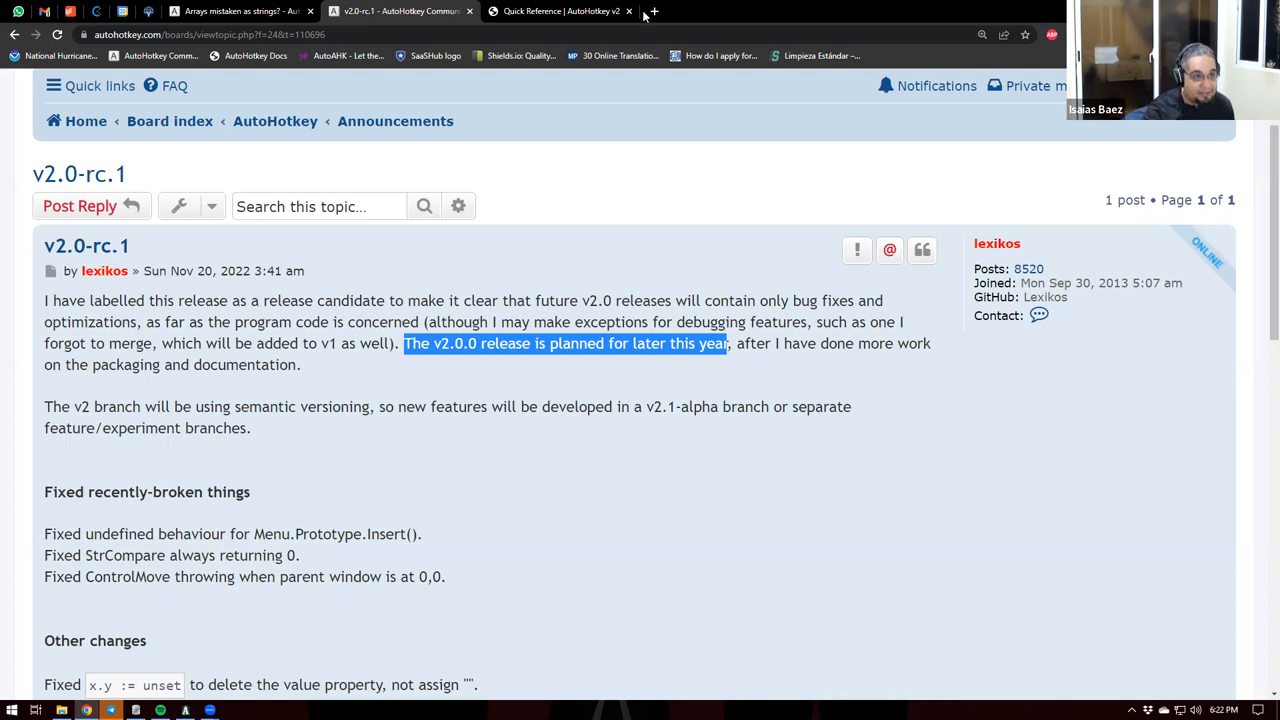
Load autohotkey.com in a new tab, review the download buttons, then bring the Arrays mistaken as strings? thread forward
{"action": "left_click", "coordinate": [654, 12]}
{"action": "type", "text": "autohotkey.com"}
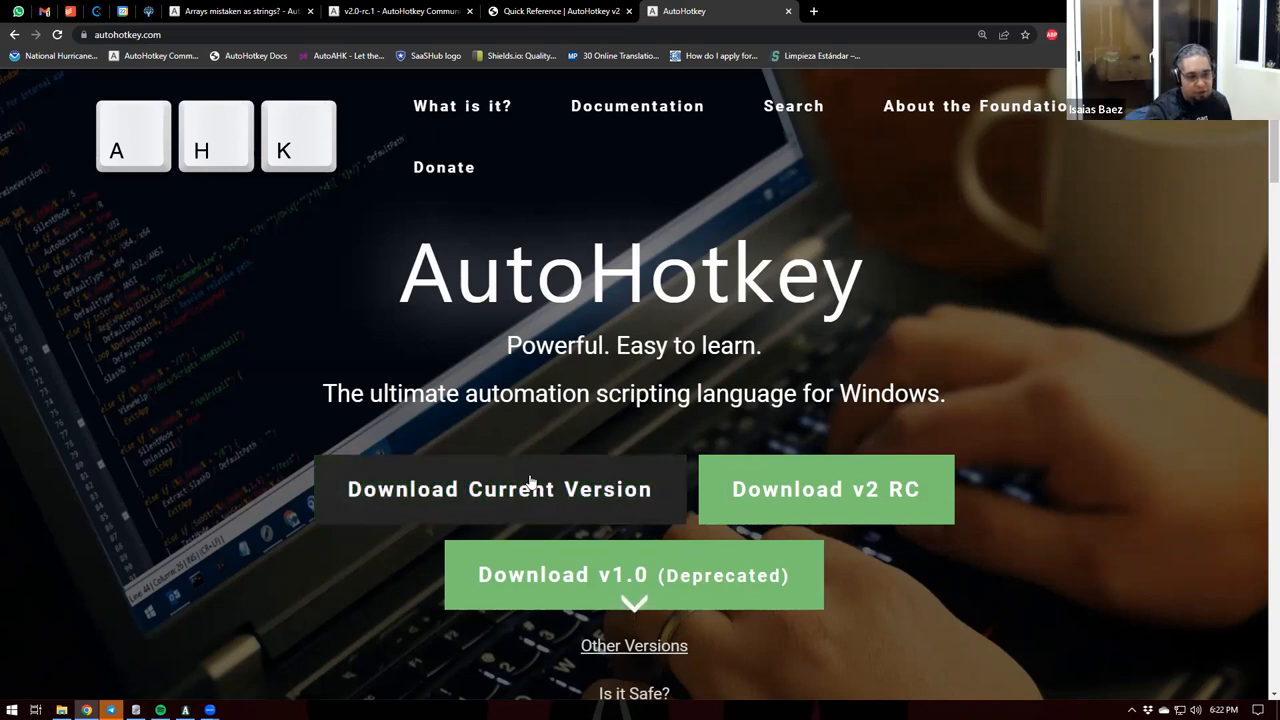
{"action": "mouse_move", "coordinate": [500, 488]}
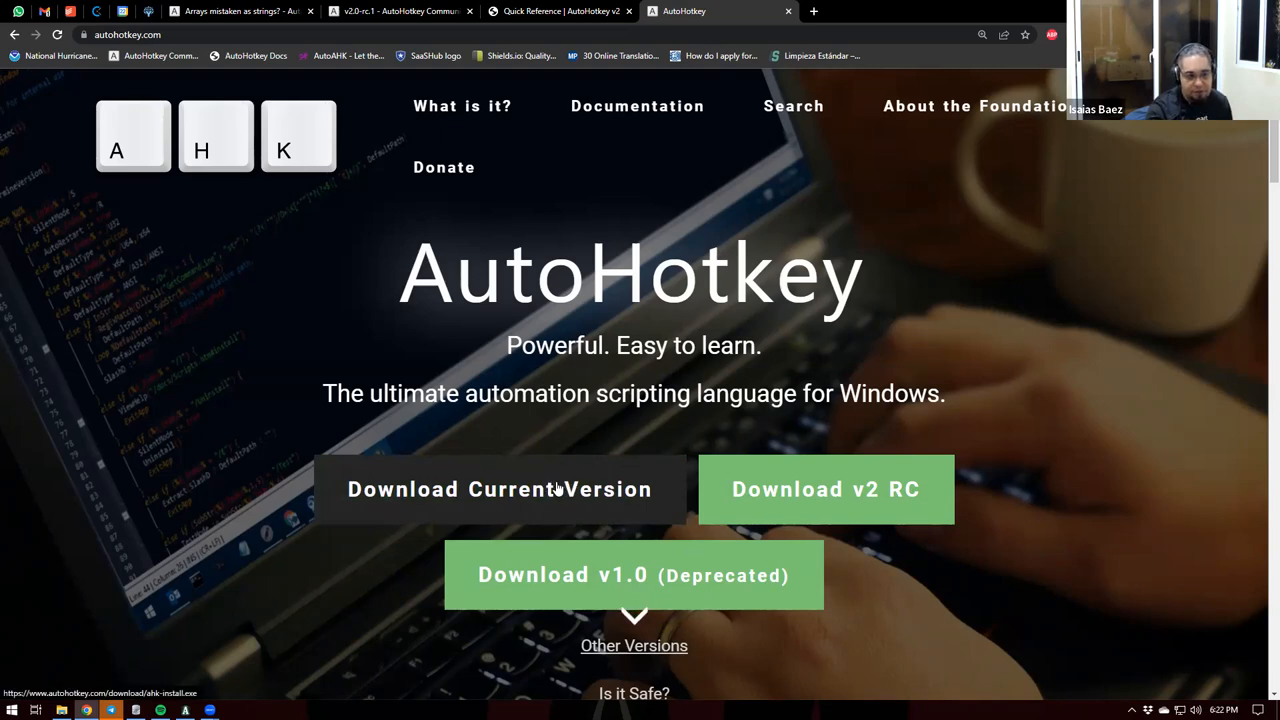
{"action": "scroll", "scroll_direction": "down", "scroll_amount": 3}
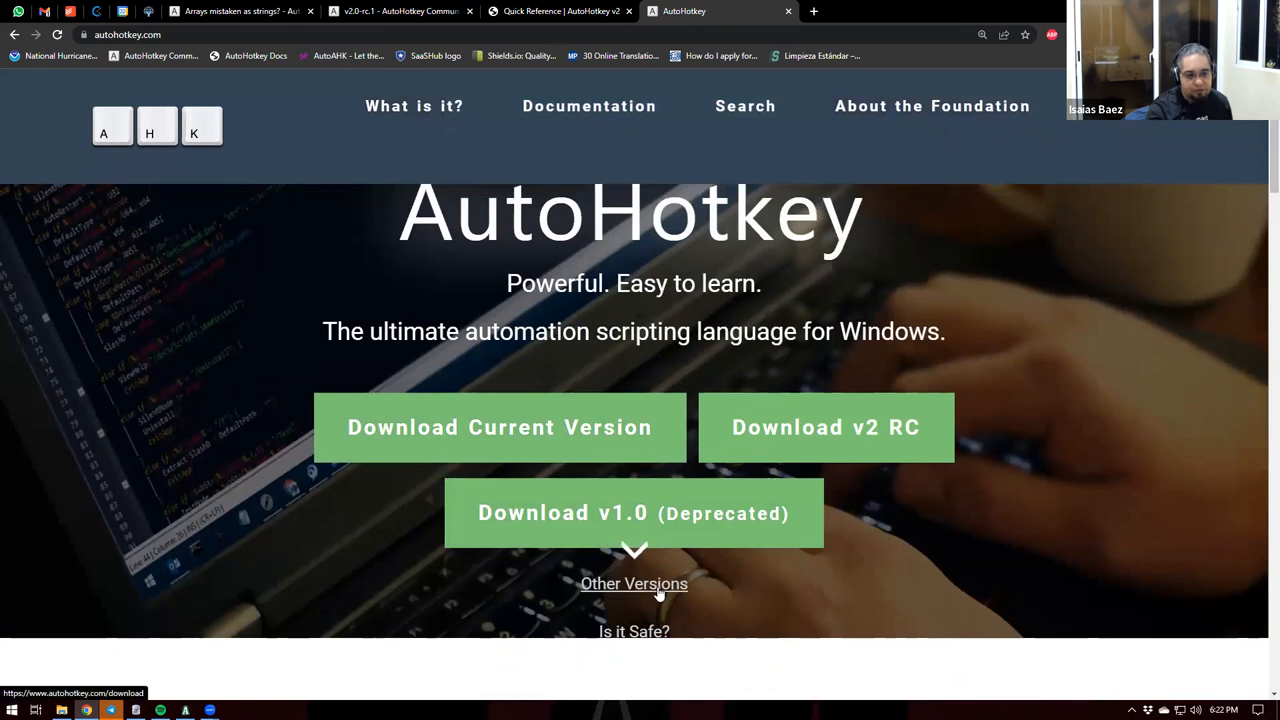
{"action": "mouse_move", "coordinate": [634, 584]}
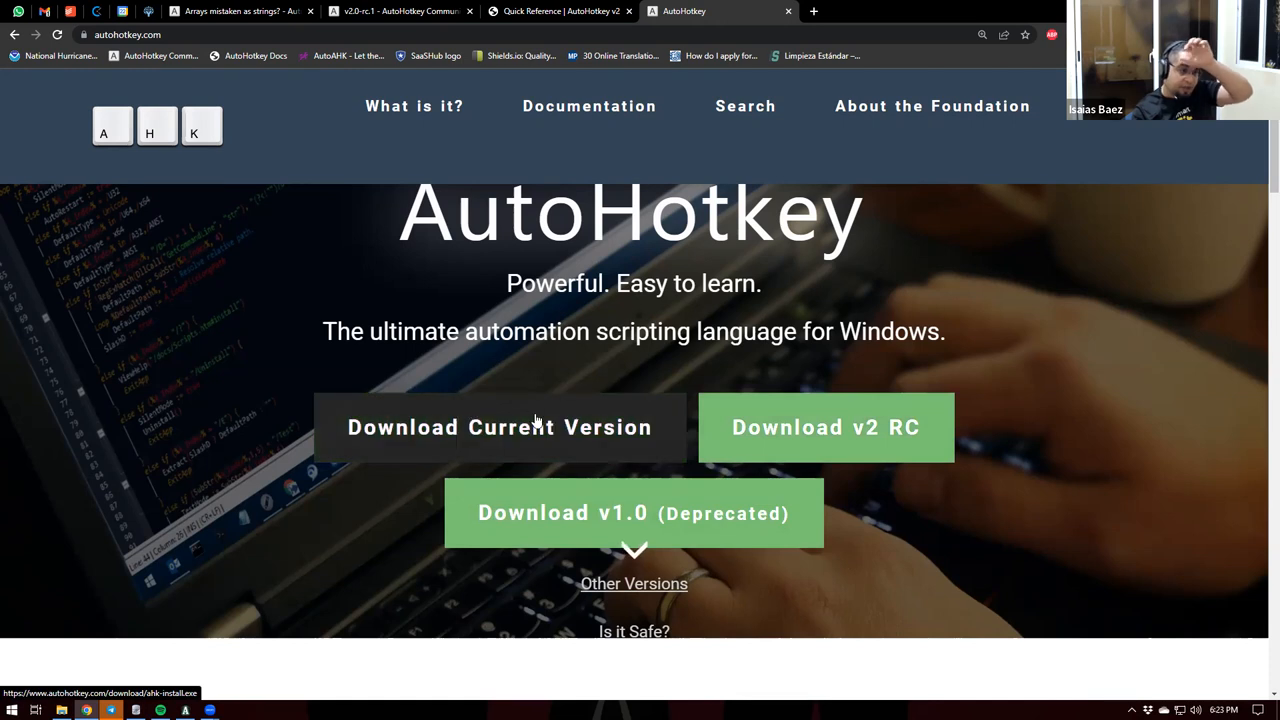
{"action": "mouse_move", "coordinate": [918, 442]}
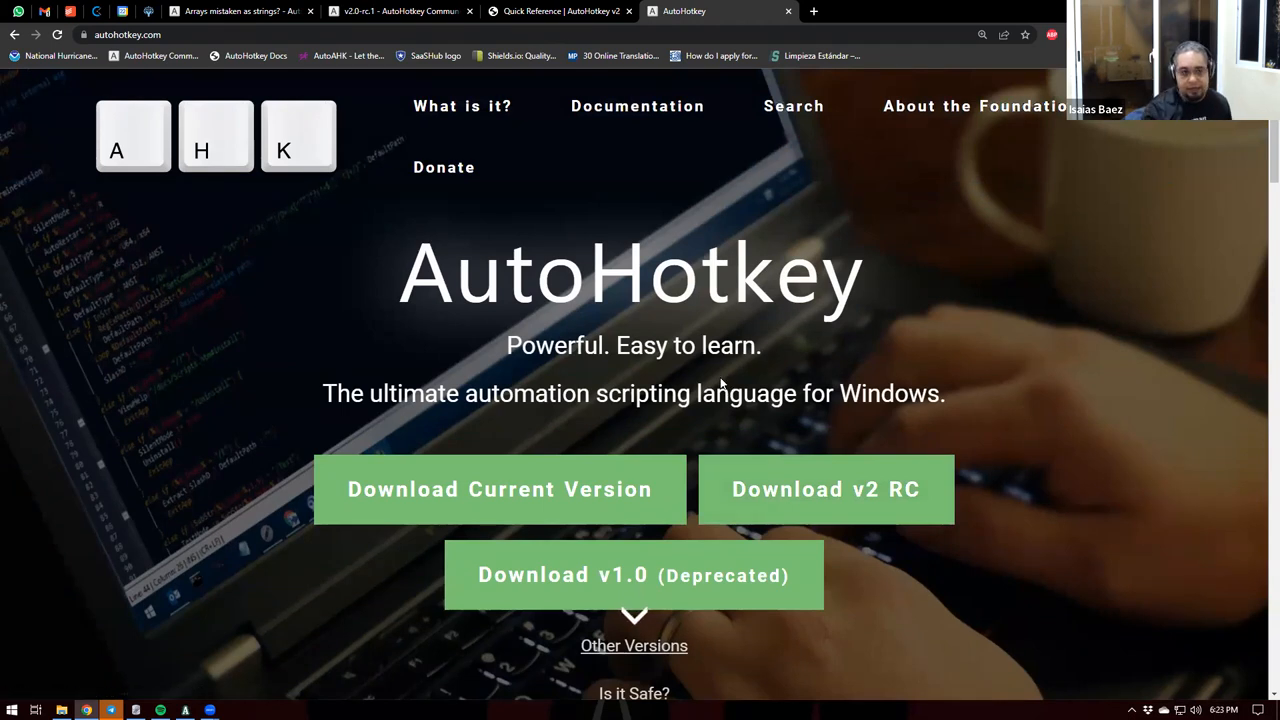
{"action": "mouse_move", "coordinate": [680, 368]}
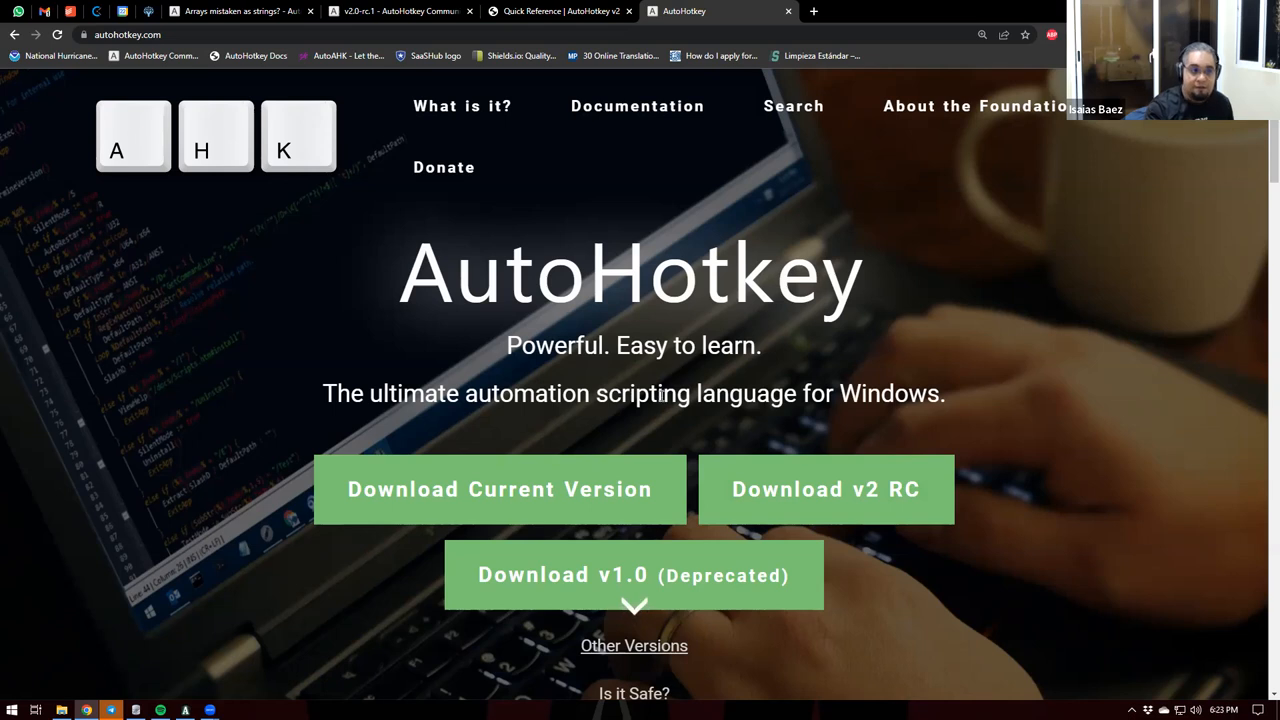
{"action": "left_click", "coordinate": [556, 12]}
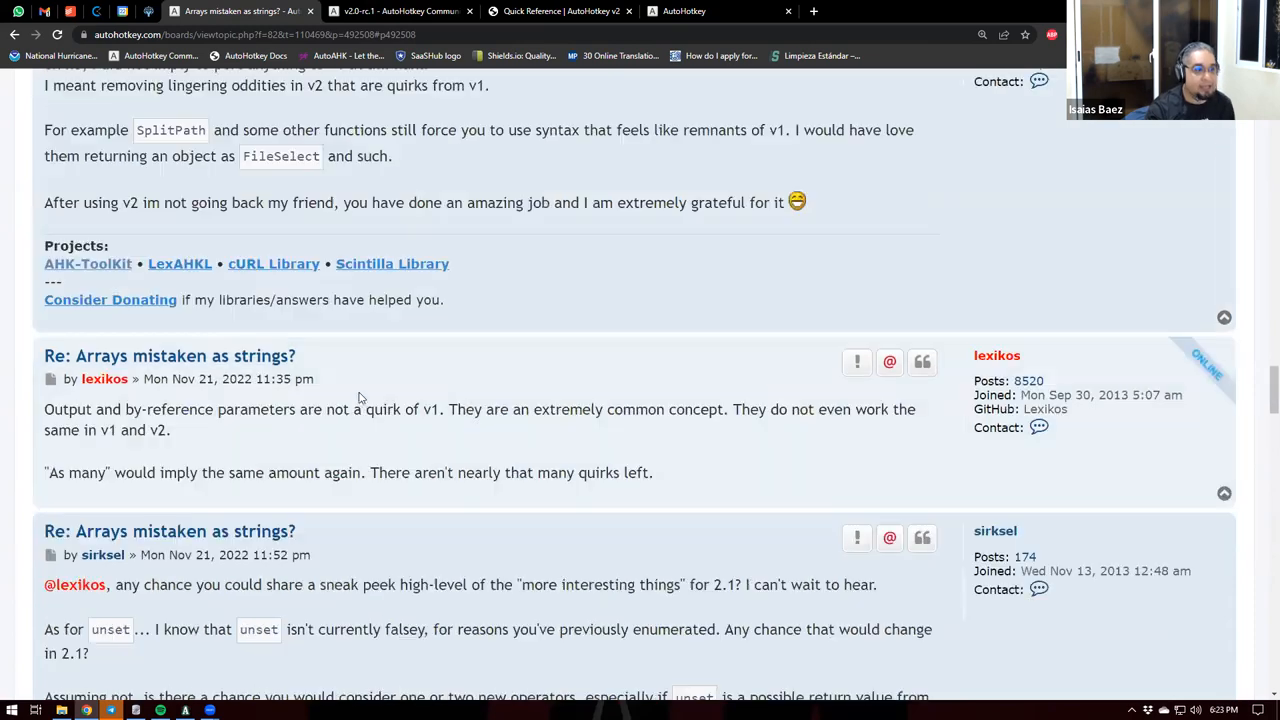
{"action": "mouse_move", "coordinate": [304, 418]}
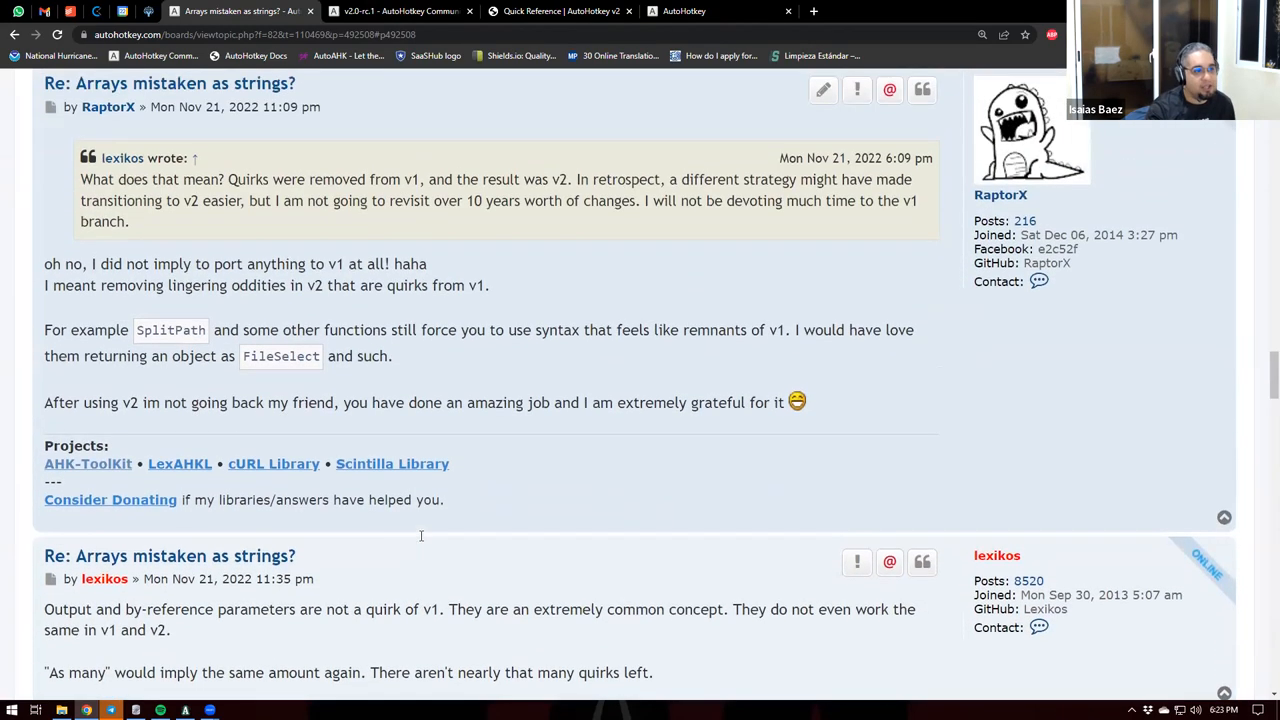
Highlight lexikos's sentence about not devoting time to v1, then return to the v2 Quick Reference
{"action": "scroll", "scroll_direction": "down", "scroll_amount": 3}
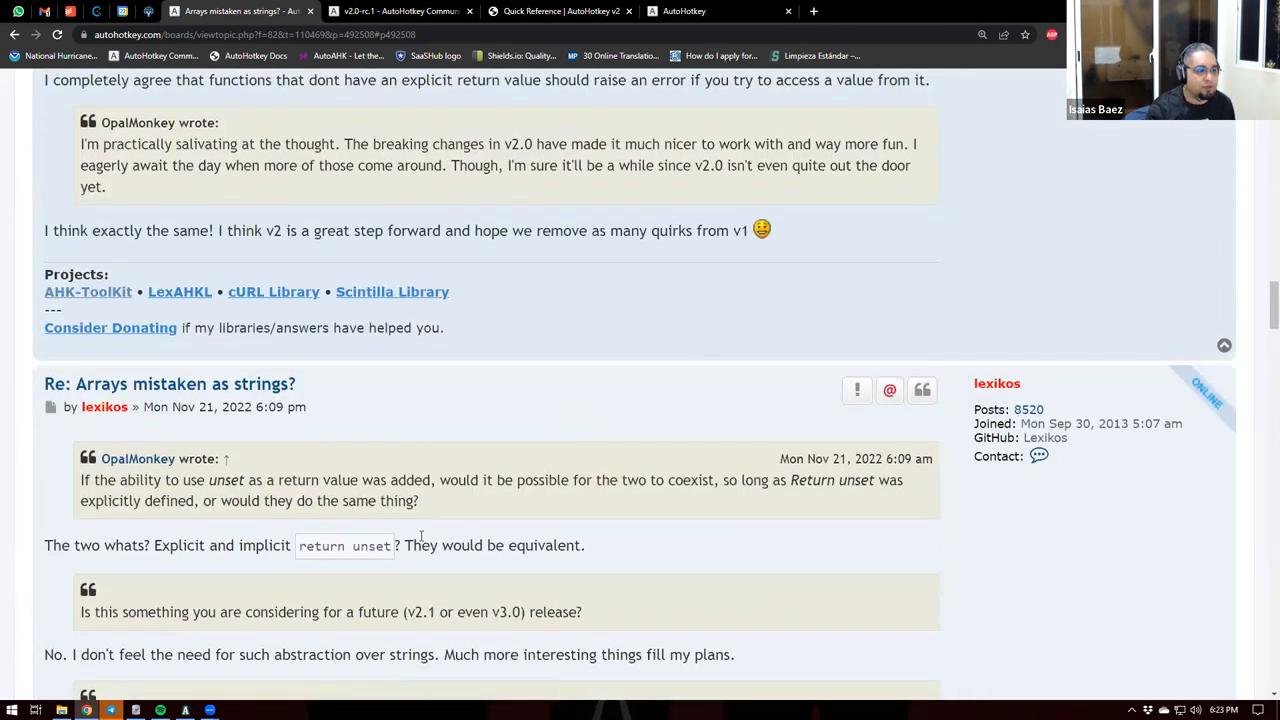
{"action": "scroll", "scroll_direction": "down", "scroll_amount": 3}
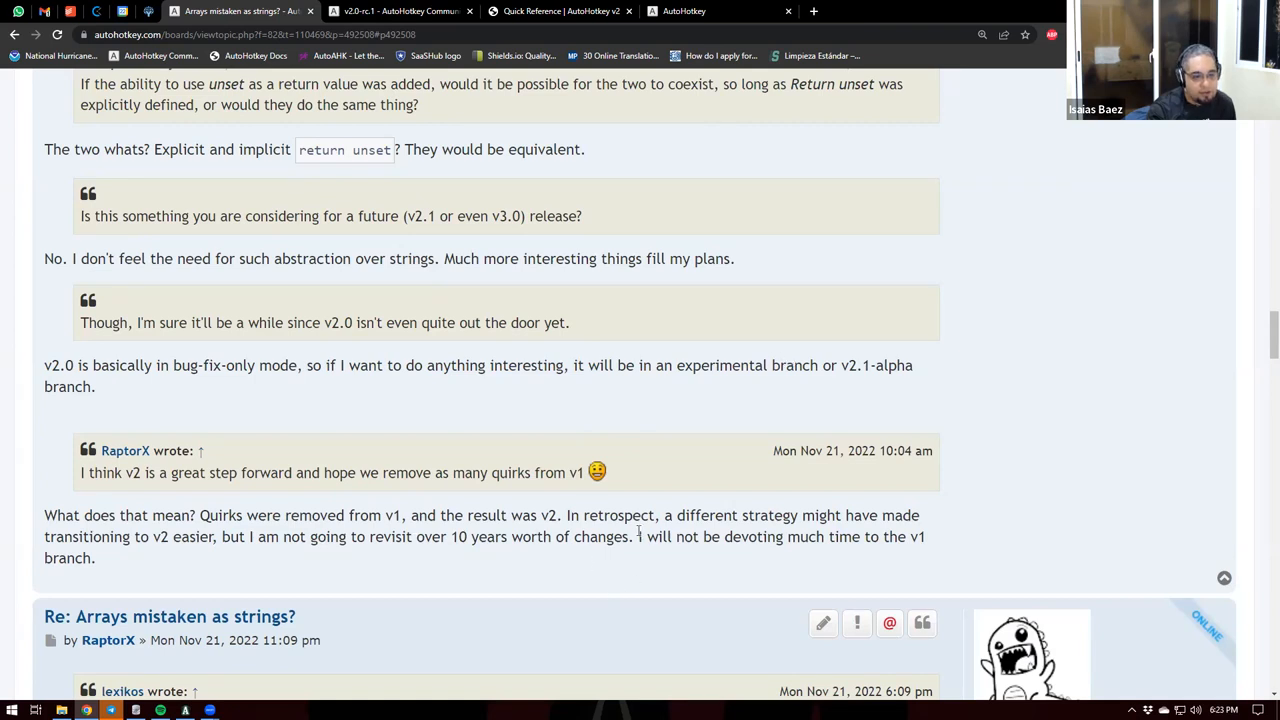
{"action": "left_click_drag", "start_coordinate": [640, 536], "coordinate": [96, 558]}
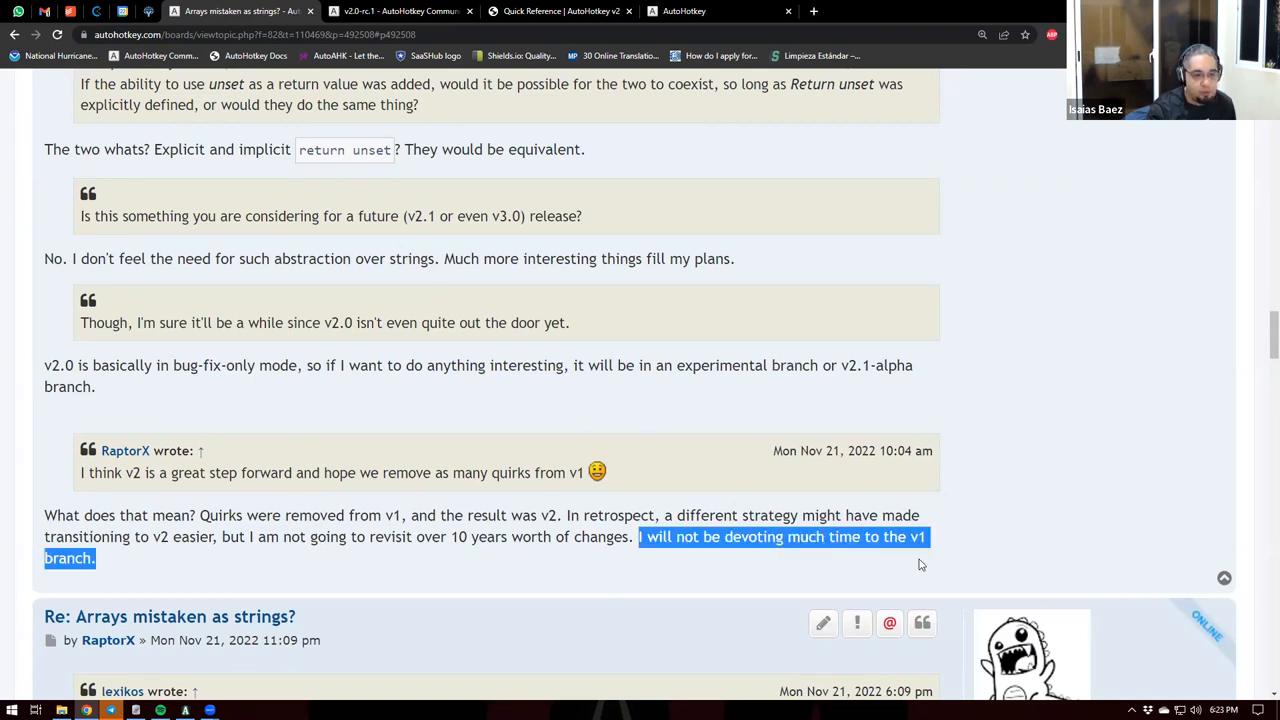
{"action": "mouse_move", "coordinate": [904, 564]}
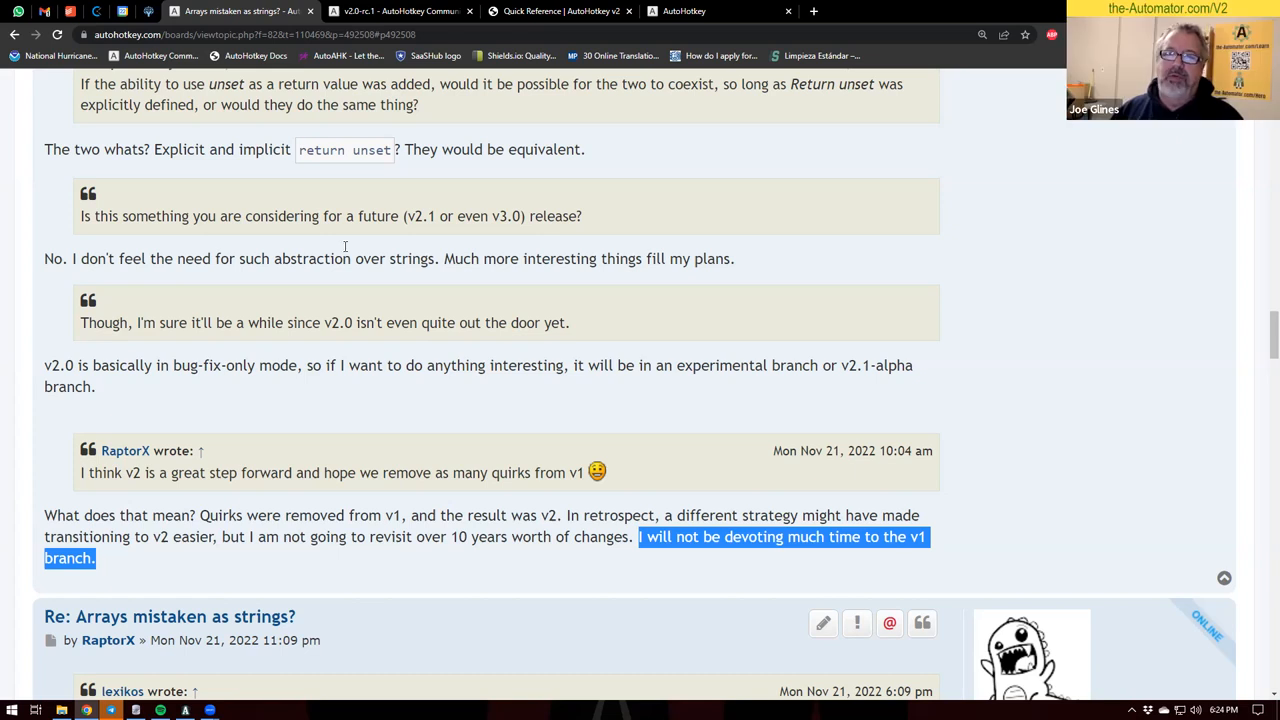
{"action": "left_click", "coordinate": [560, 12]}
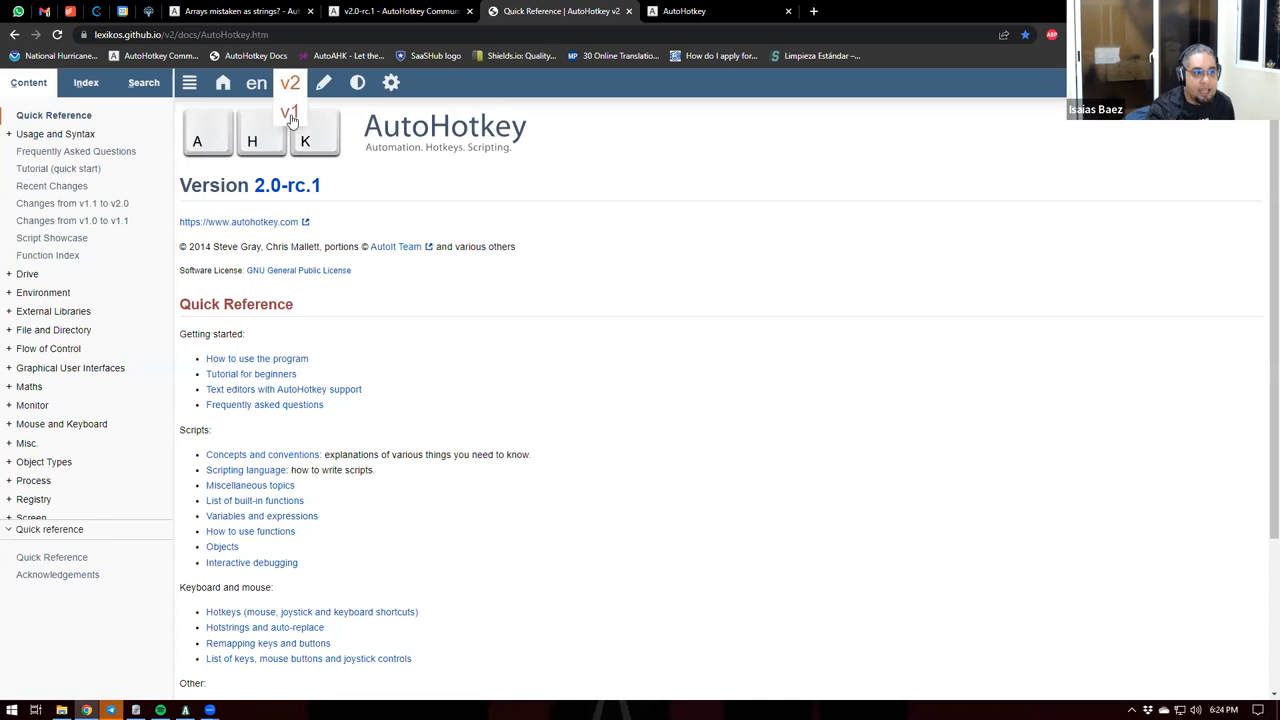
Switch the Quick Reference docs to v1.1.35.00, then back to v2
{"action": "left_click", "coordinate": [290, 112]}
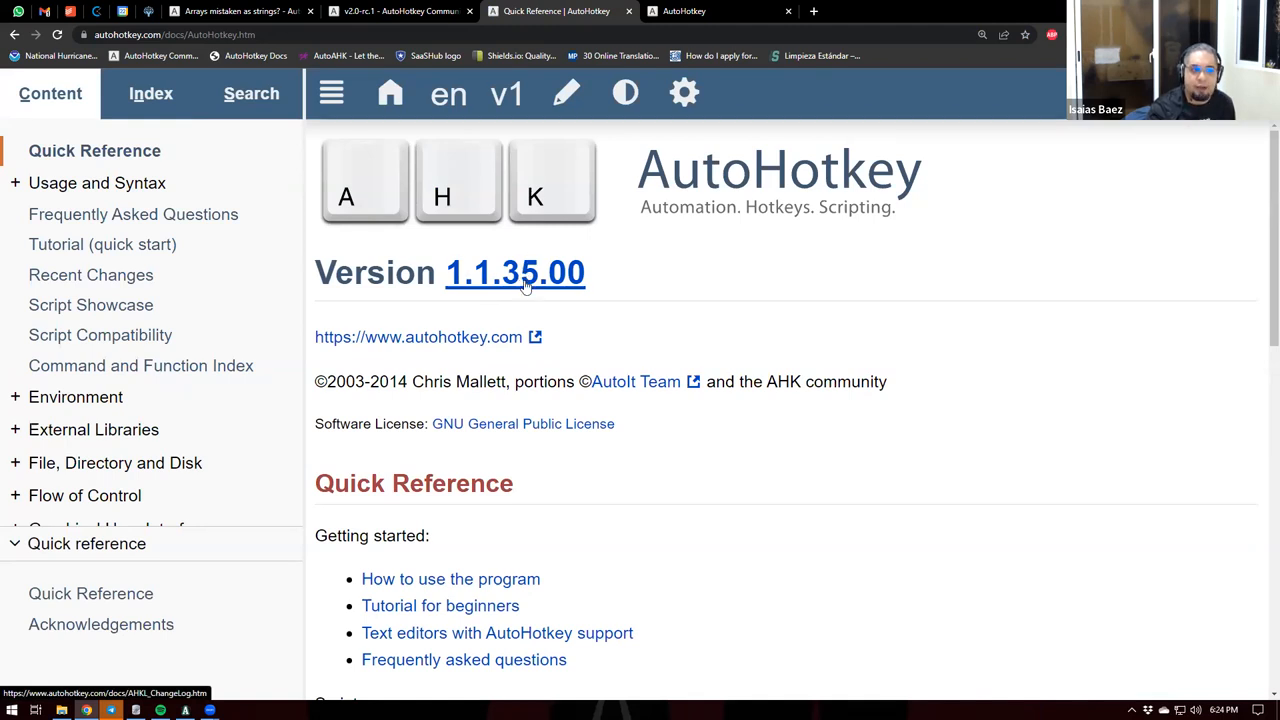
{"action": "mouse_move", "coordinate": [684, 204]}
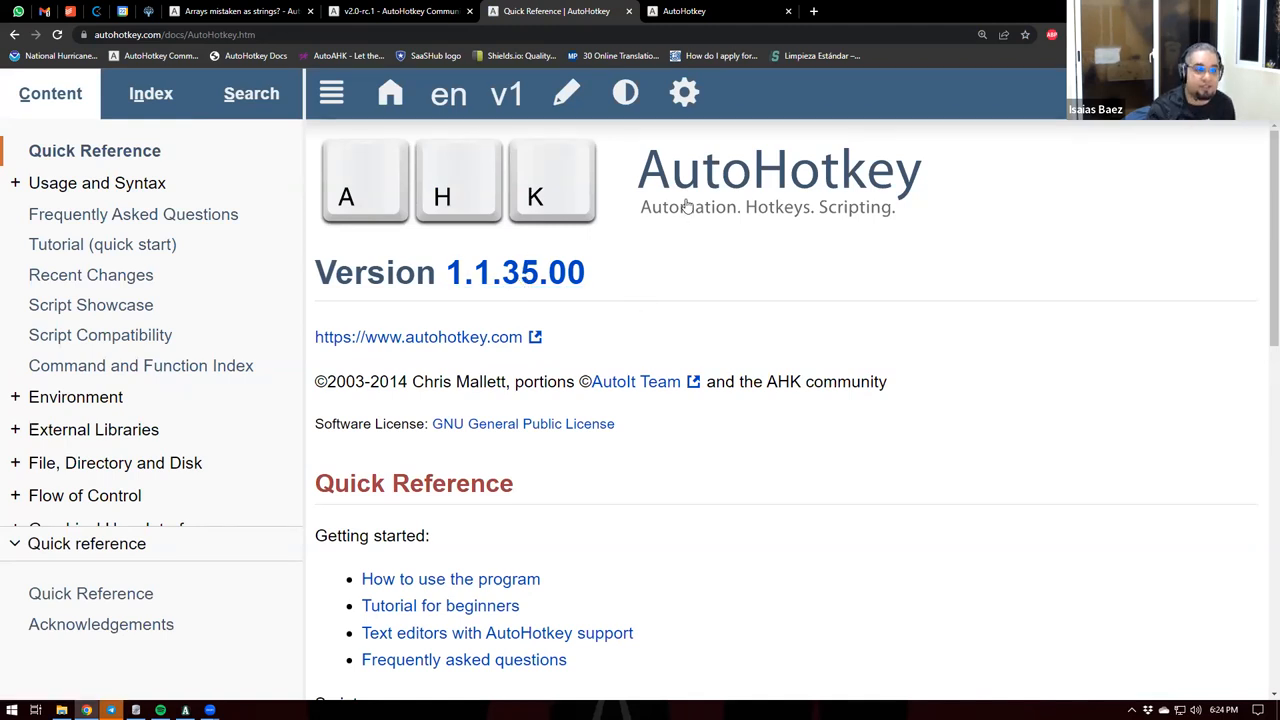
{"action": "mouse_move", "coordinate": [516, 272]}
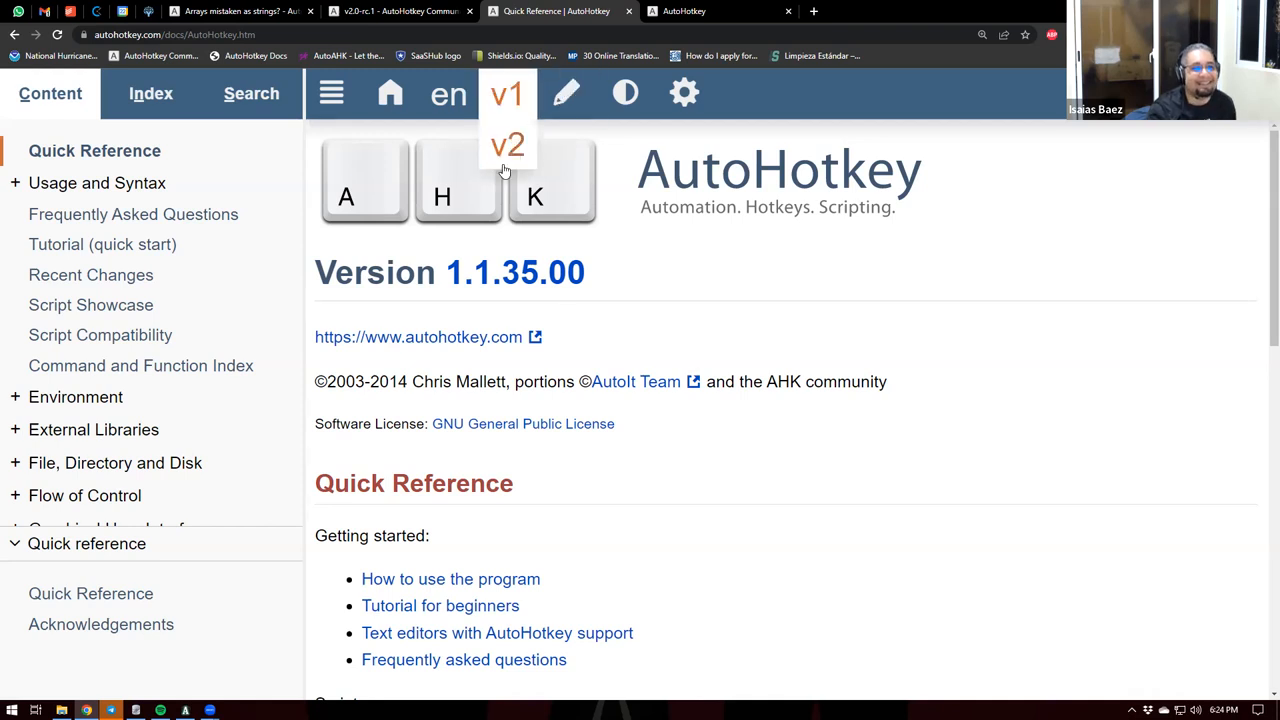
{"action": "left_click", "coordinate": [506, 144]}
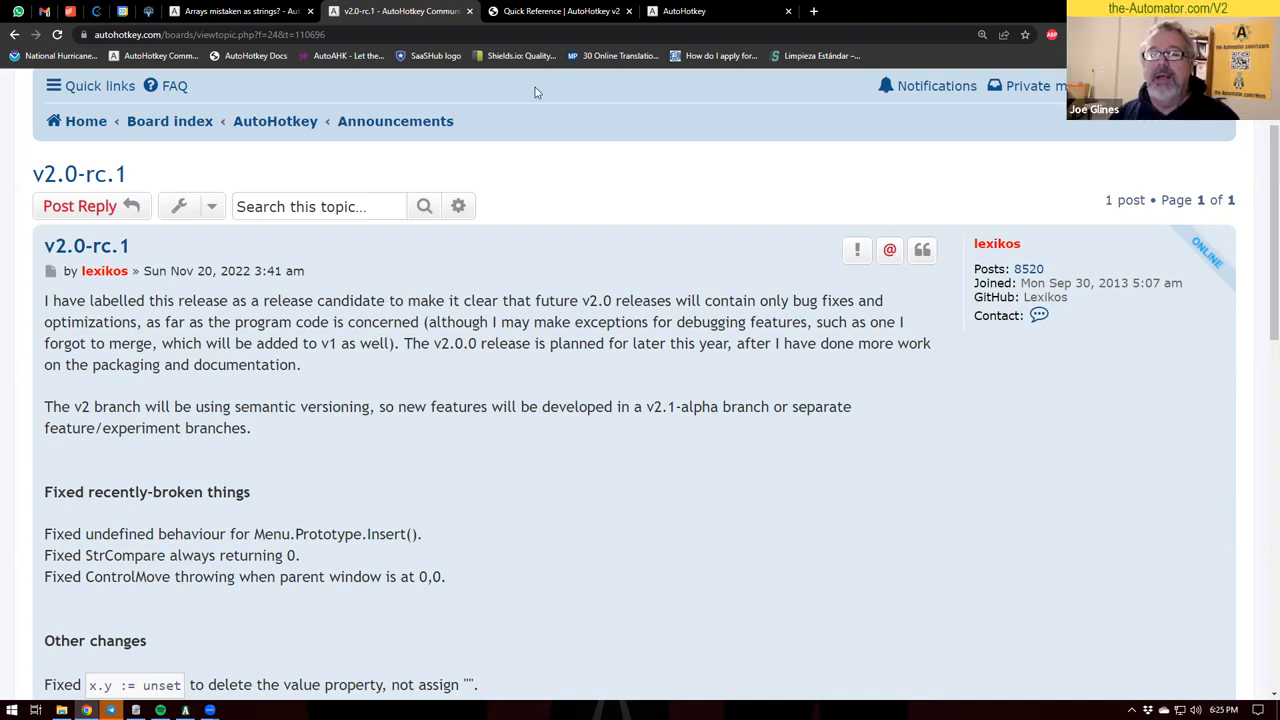
{"action": "mouse_move", "coordinate": [612, 250]}
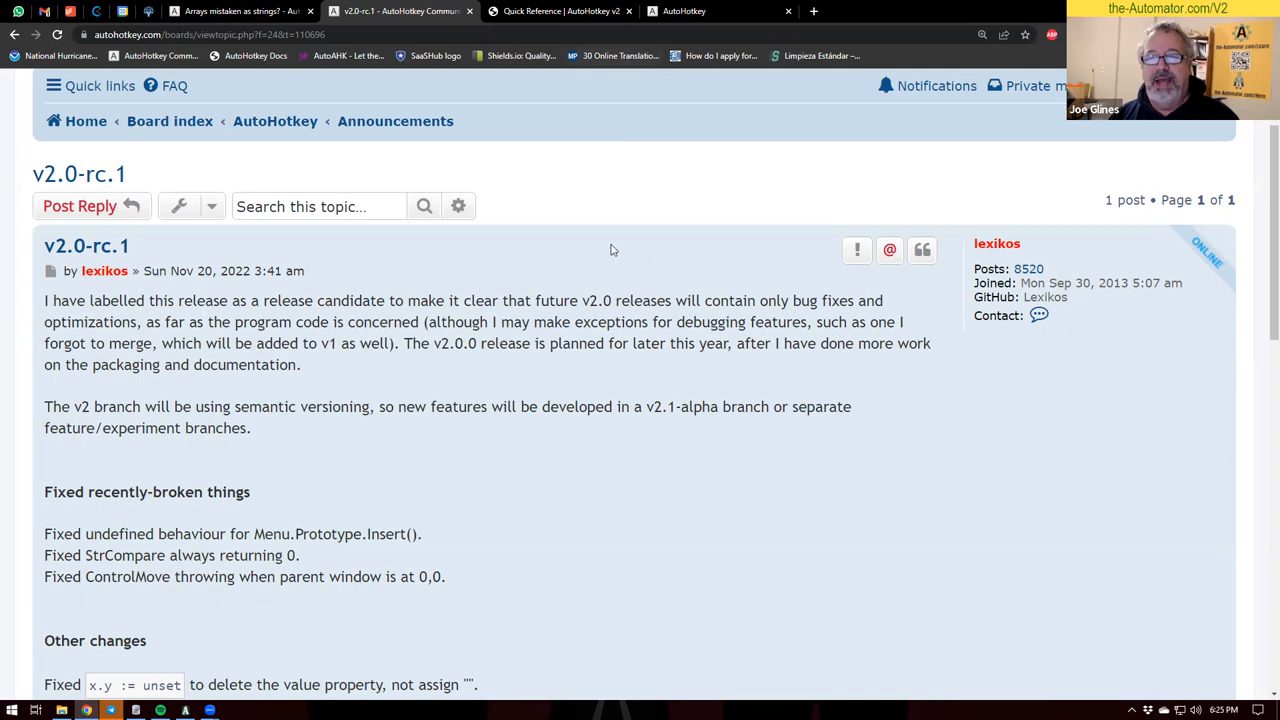
View the forum's Manage notifications list and move to page 2 of past notifications
{"action": "scroll", "scroll_direction": "down", "scroll_amount": 3}
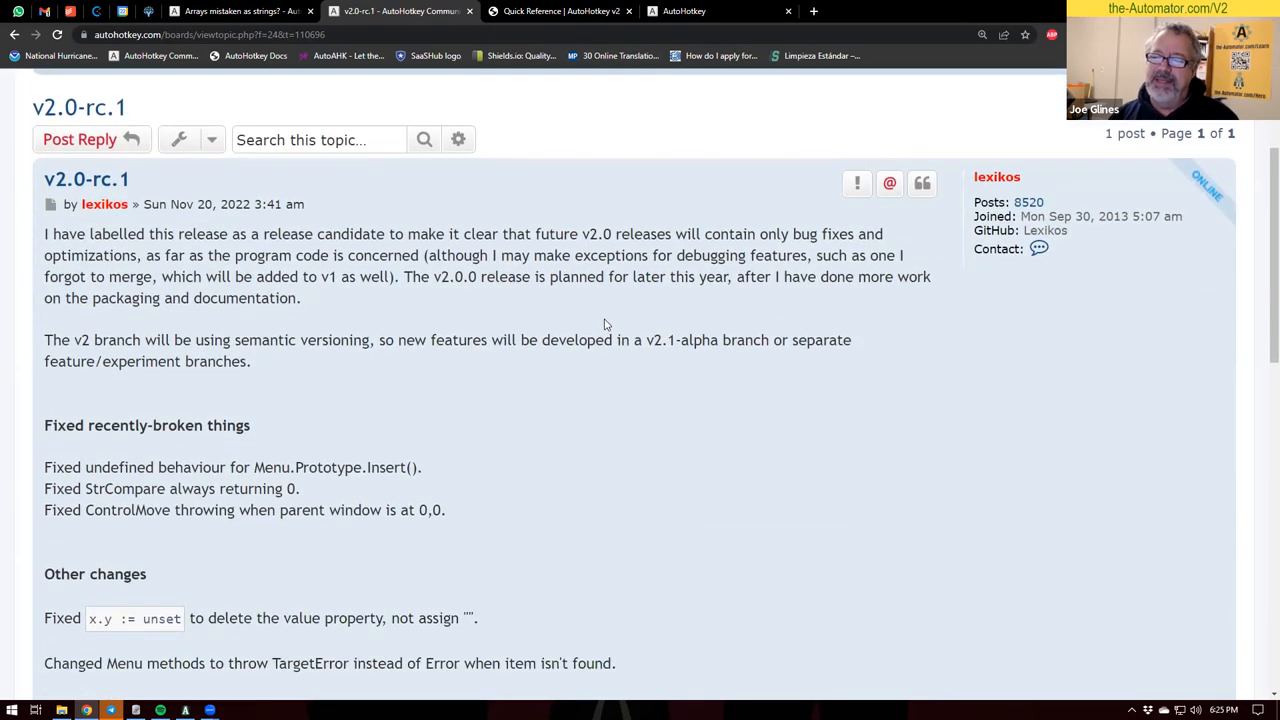
{"action": "scroll", "scroll_direction": "down", "scroll_amount": 3}
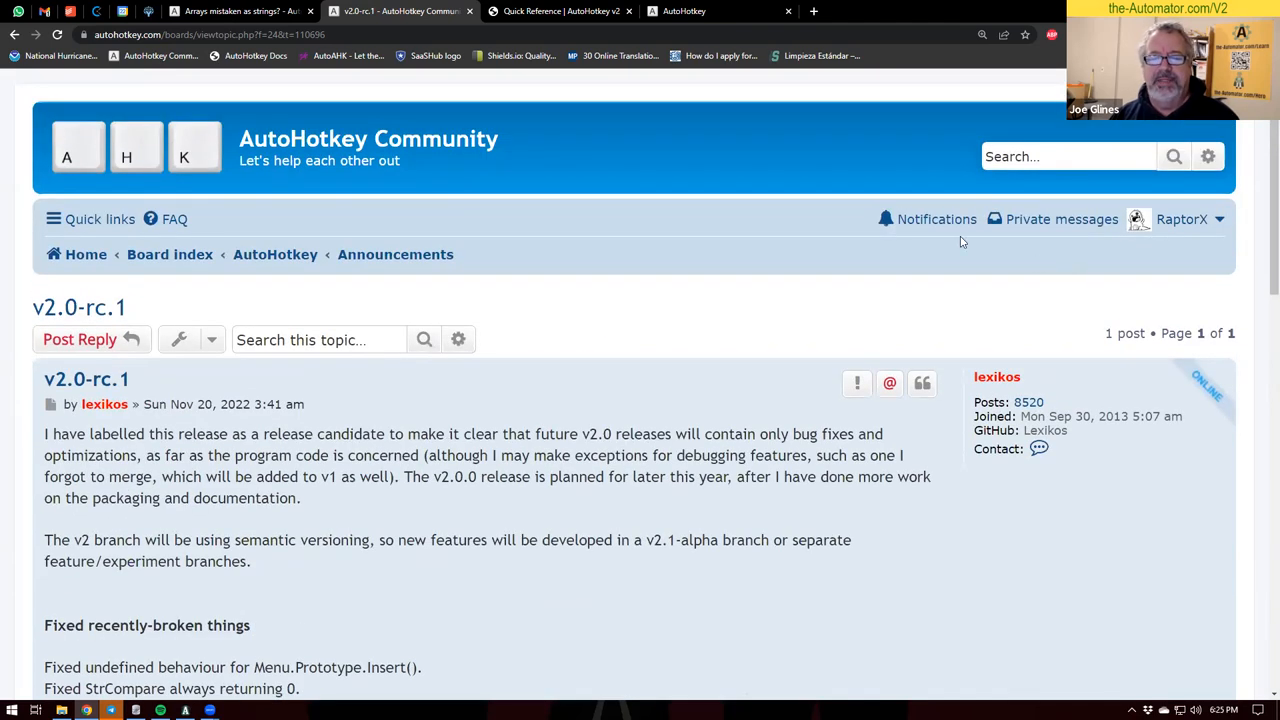
{"action": "left_click", "coordinate": [936, 218]}
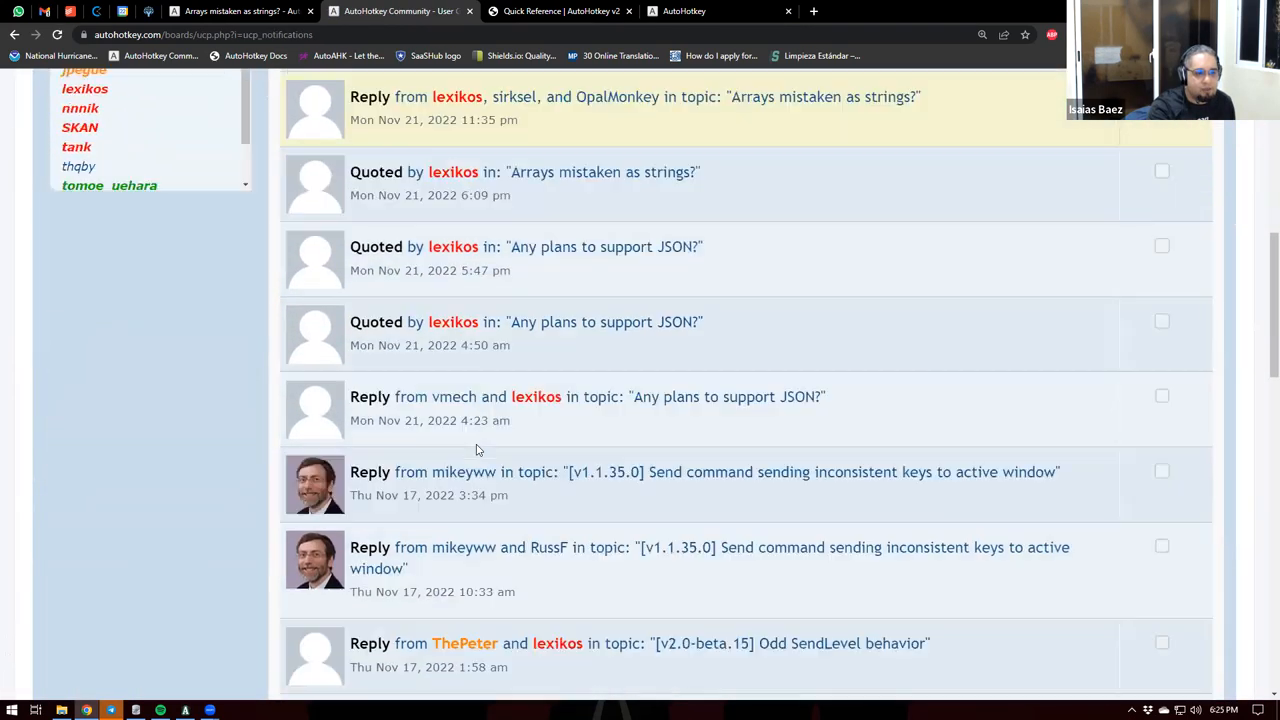
{"action": "scroll", "scroll_direction": "down", "scroll_amount": 3}
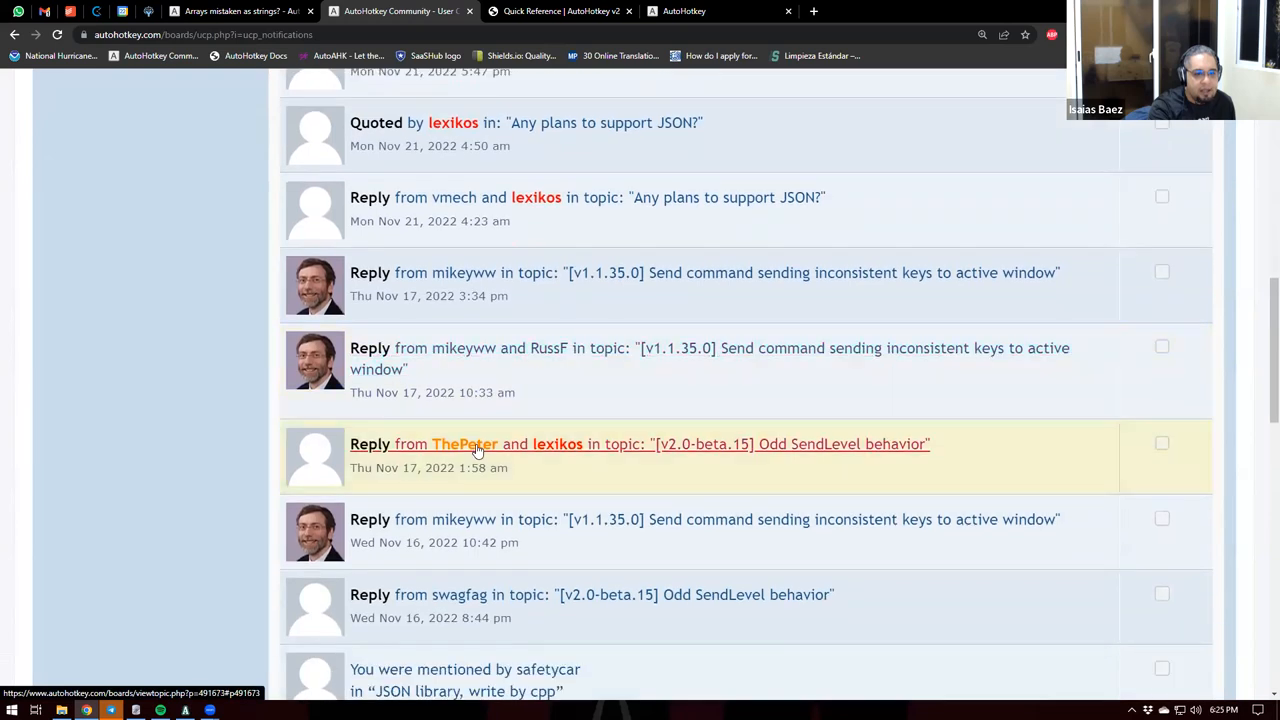
{"action": "scroll", "scroll_direction": "down", "scroll_amount": 3}
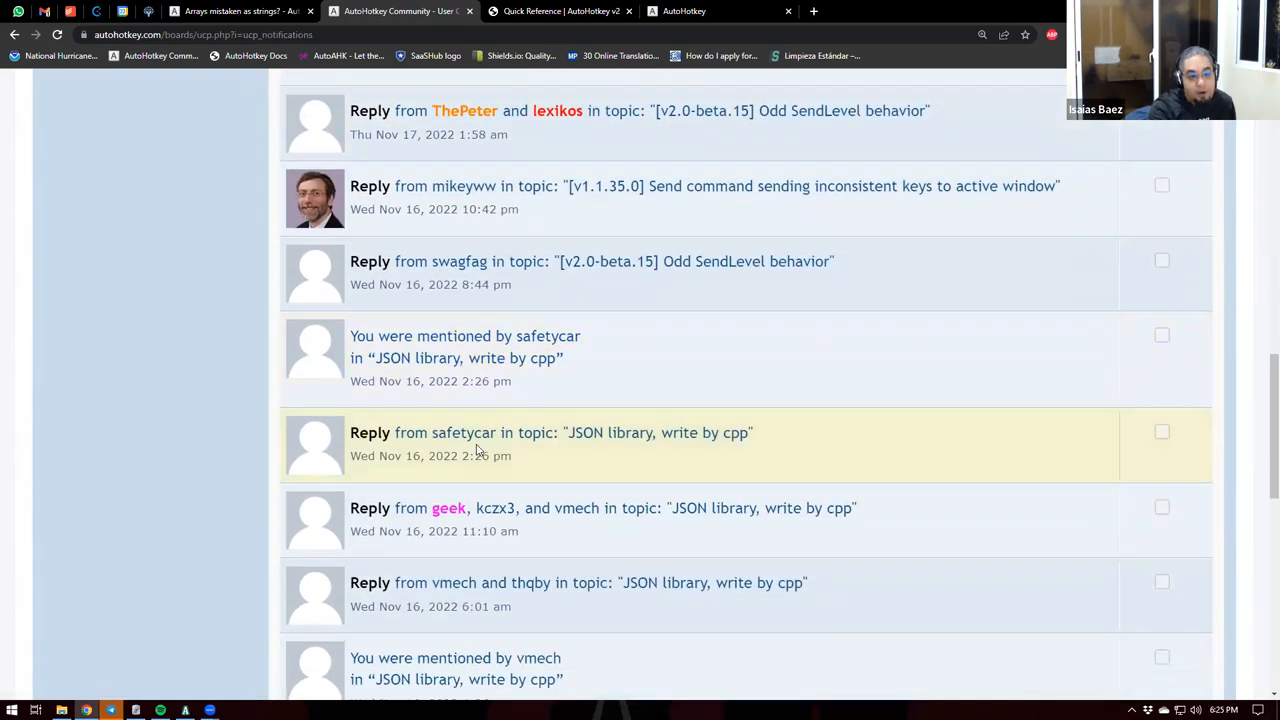
{"action": "scroll", "scroll_direction": "down", "scroll_amount": 3}
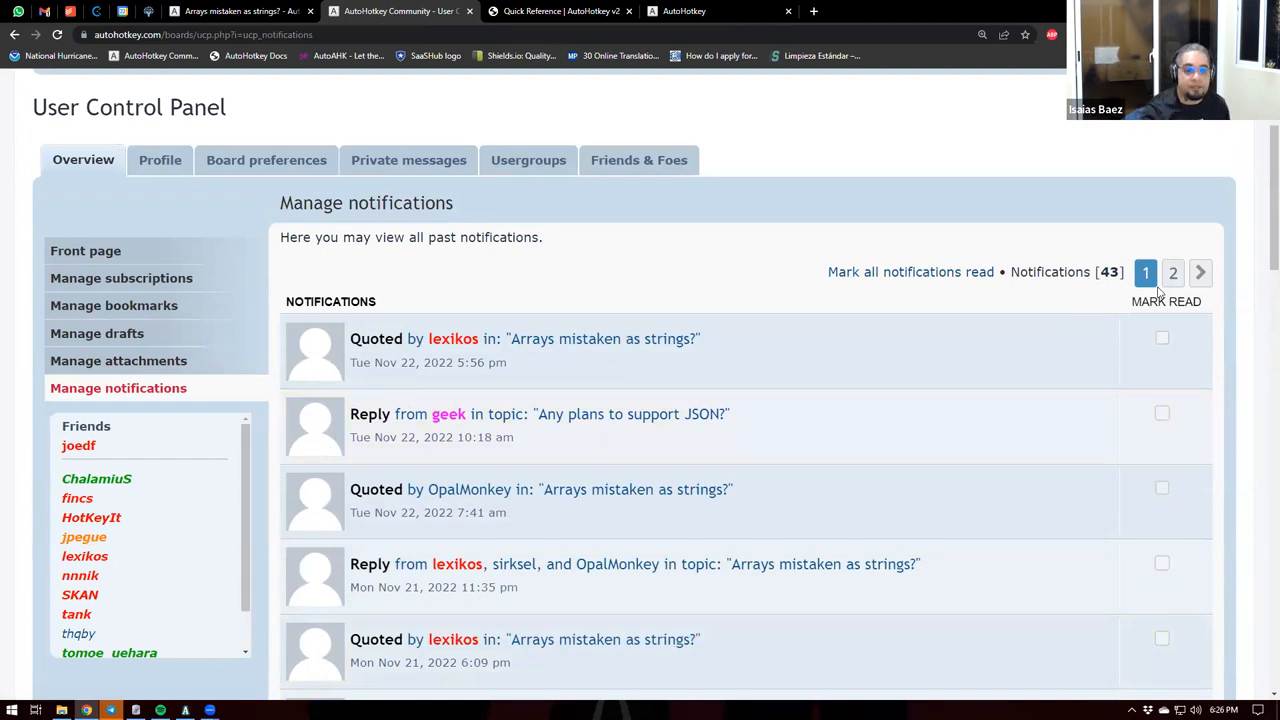
{"action": "left_click", "coordinate": [1172, 272]}
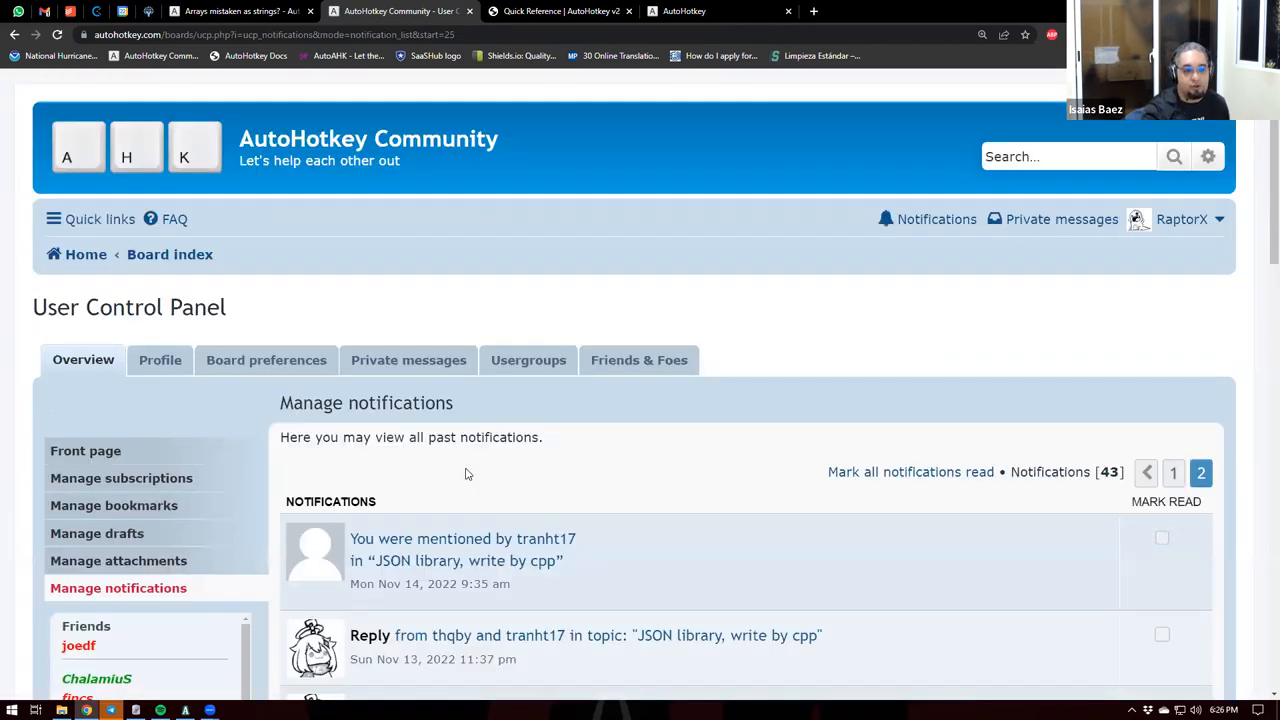
{"action": "scroll", "scroll_direction": "down", "scroll_amount": 3}
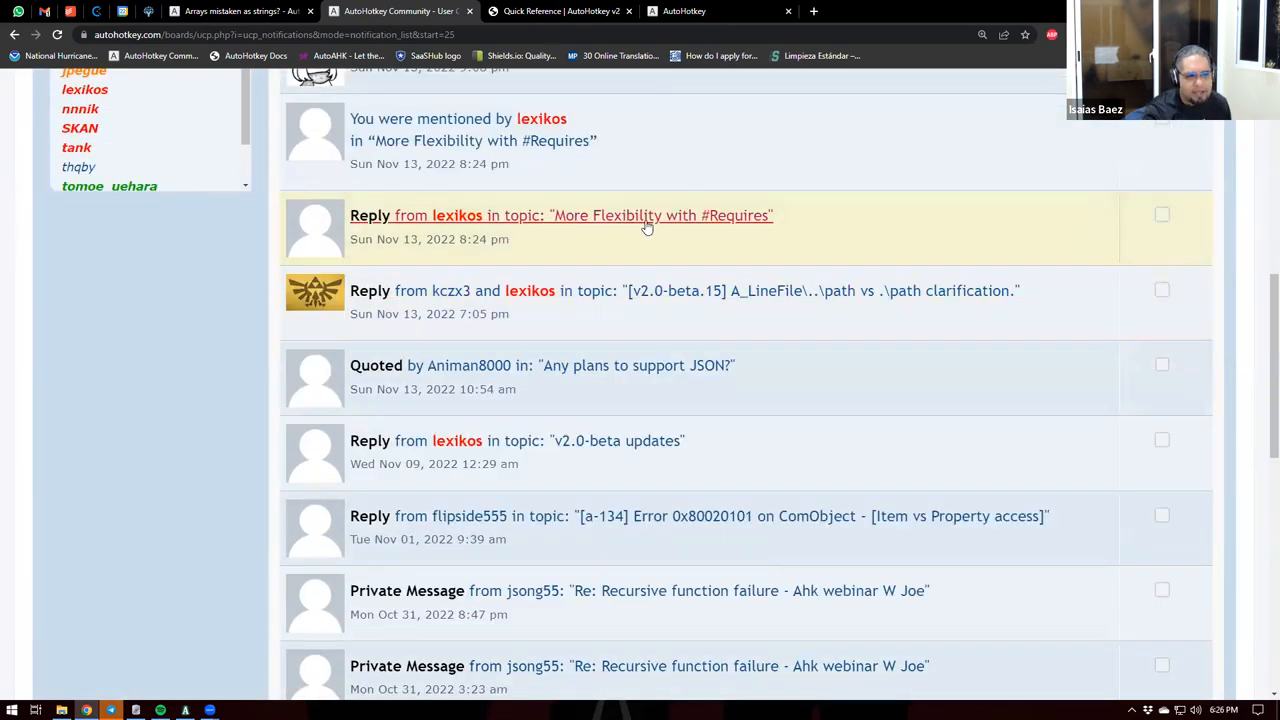
Follow the More Flexibility with #Requires notification and read down to lexikos's reply
{"action": "left_click", "coordinate": [560, 216]}
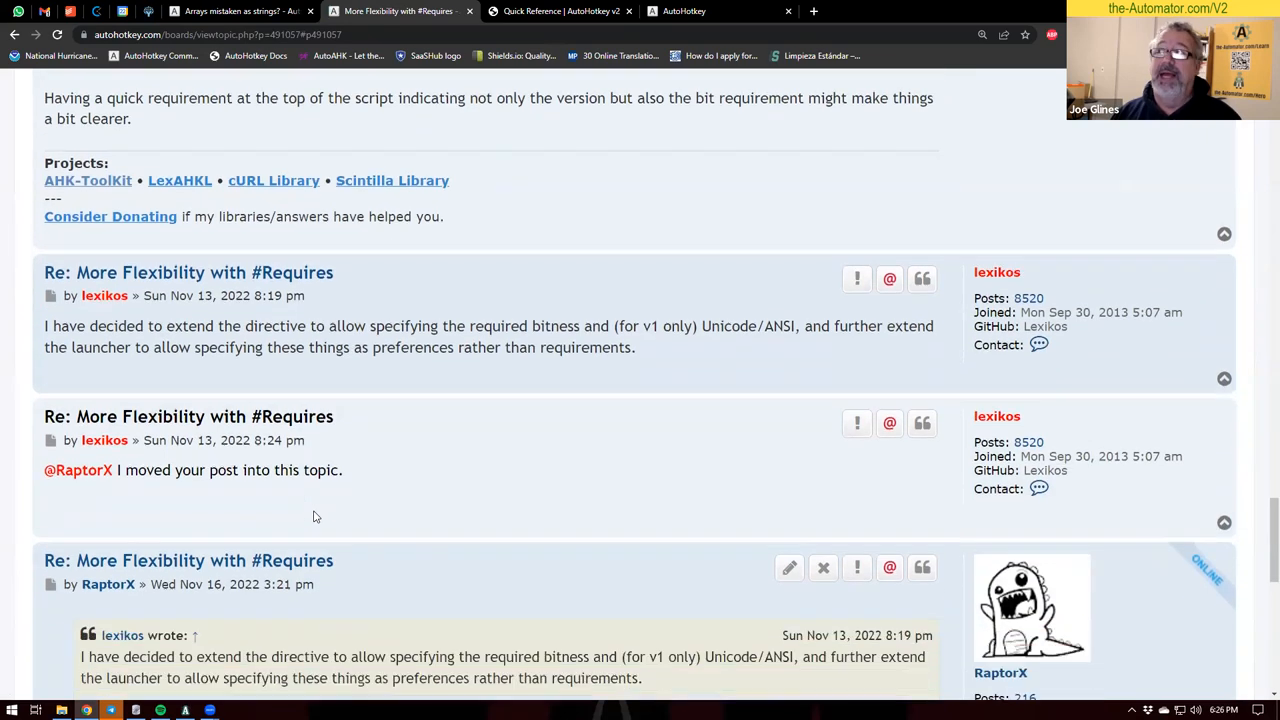
{"action": "scroll", "scroll_direction": "down", "scroll_amount": 3}
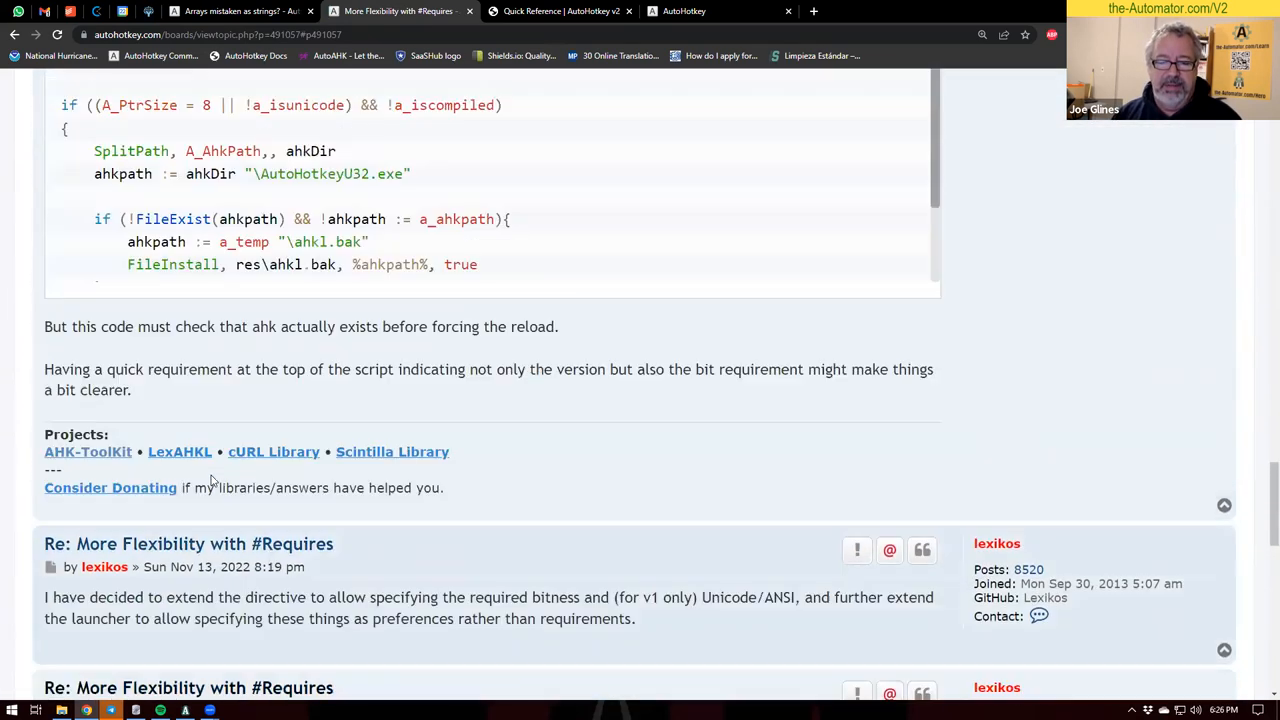
{"action": "scroll", "scroll_direction": "down", "scroll_amount": 3}
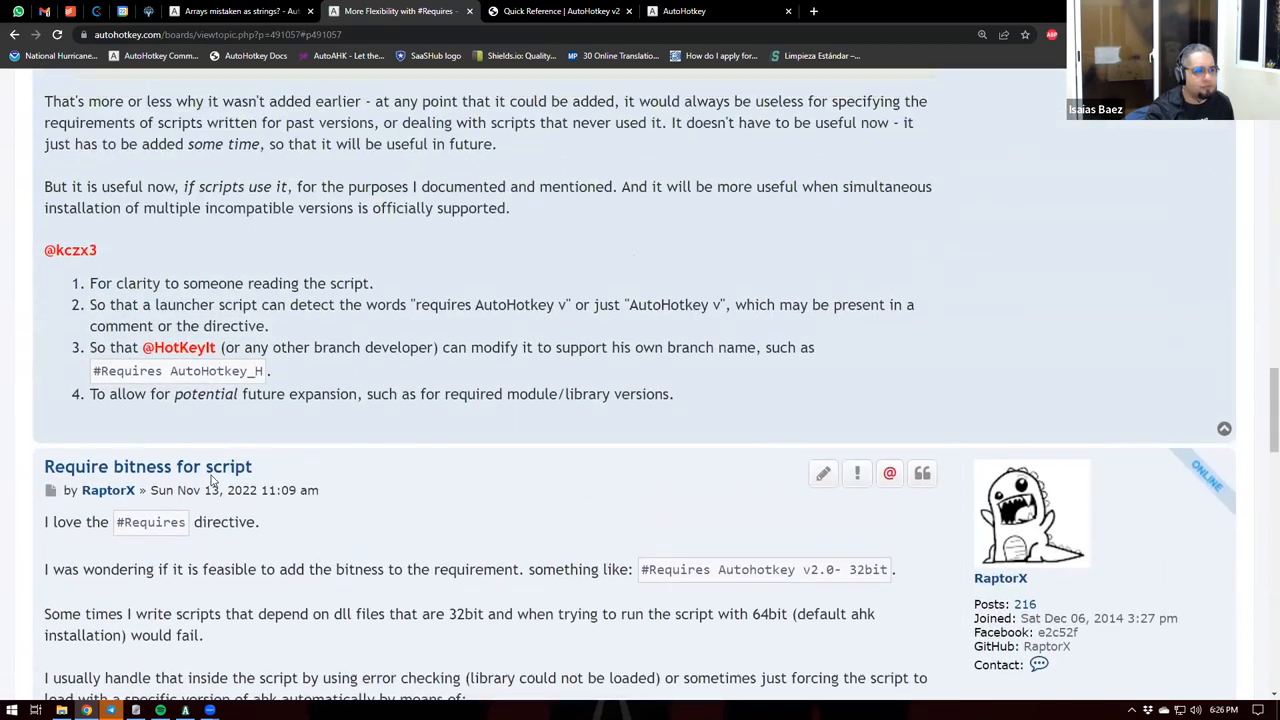
{"action": "scroll", "scroll_direction": "down", "scroll_amount": 3}
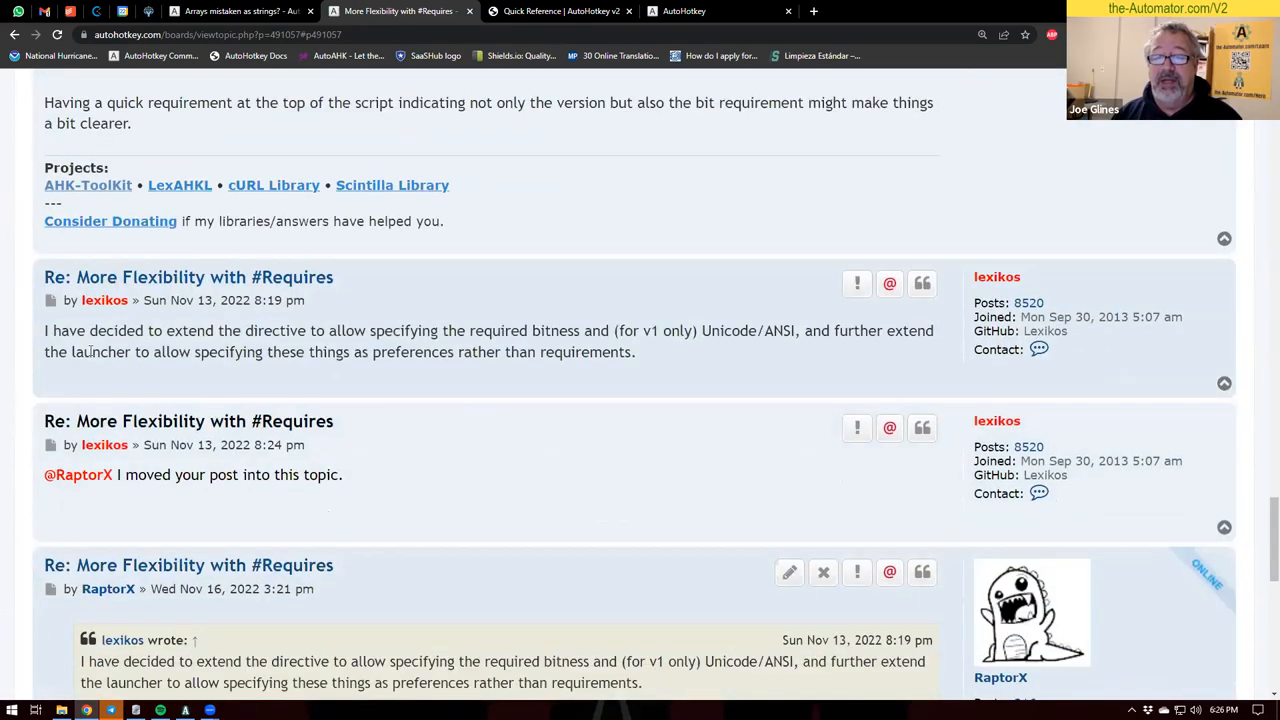
Highlight the phrase about extending the directive and the words v1, Unicode, ANSI and bitness
{"action": "left_click_drag", "start_coordinate": [60, 332], "coordinate": [316, 332]}
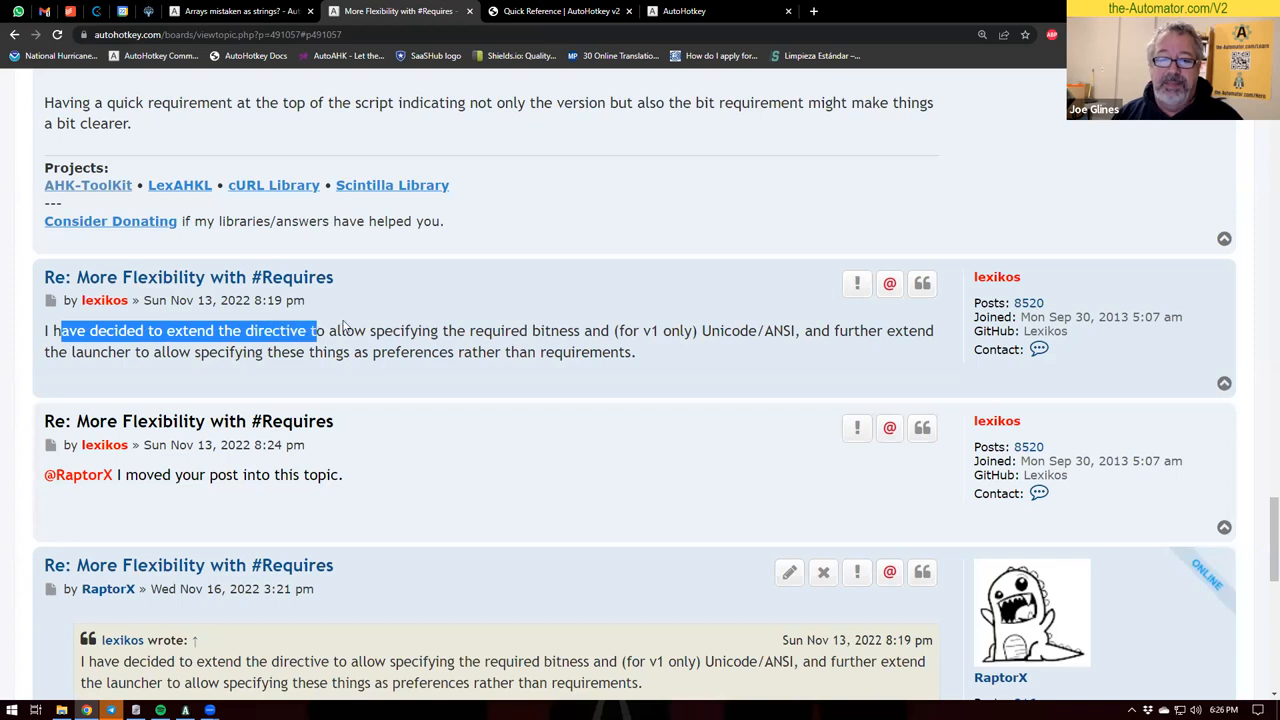
{"action": "left_click_drag", "start_coordinate": [310, 330], "coordinate": [564, 330]}
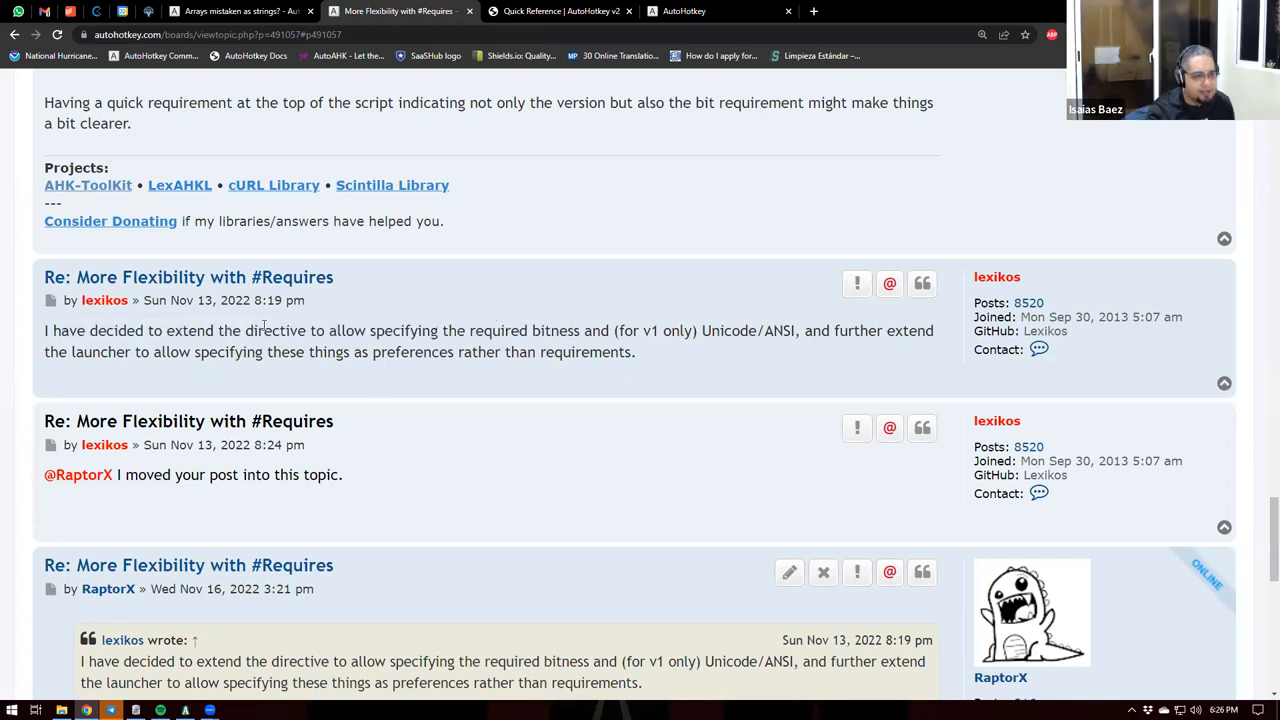
{"action": "double_click", "coordinate": [556, 330]}
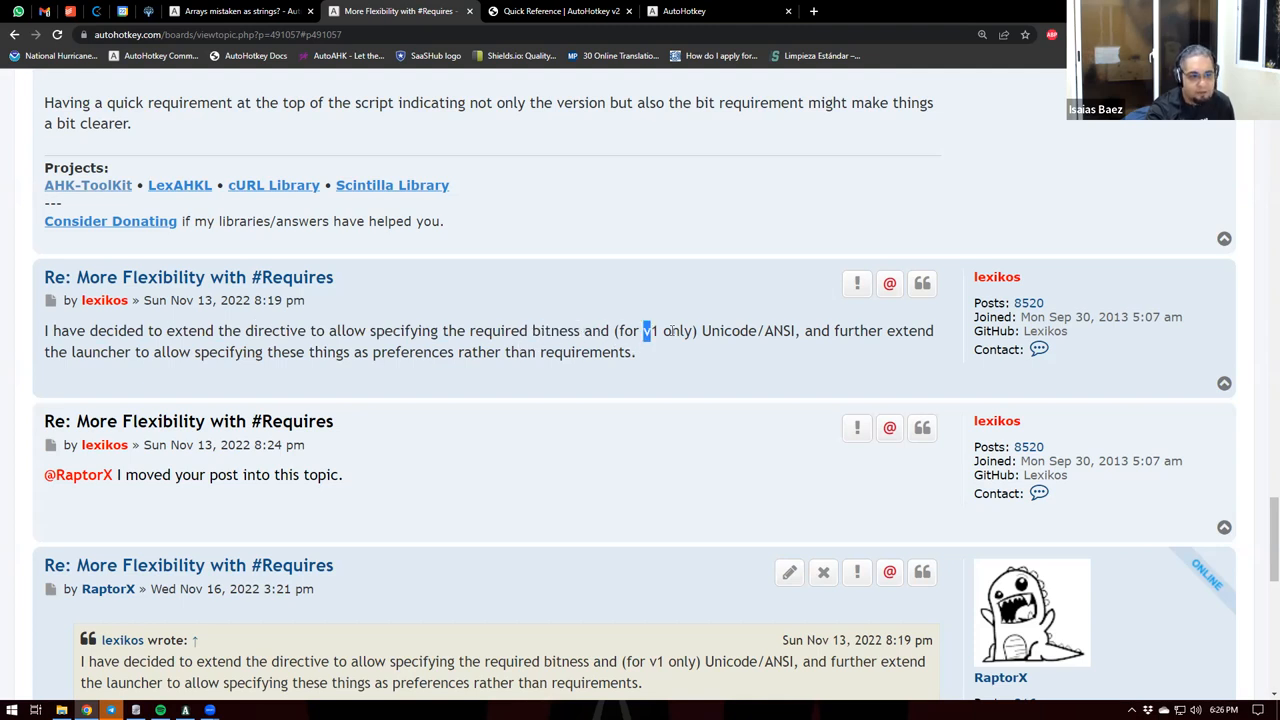
{"action": "double_click", "coordinate": [724, 330]}
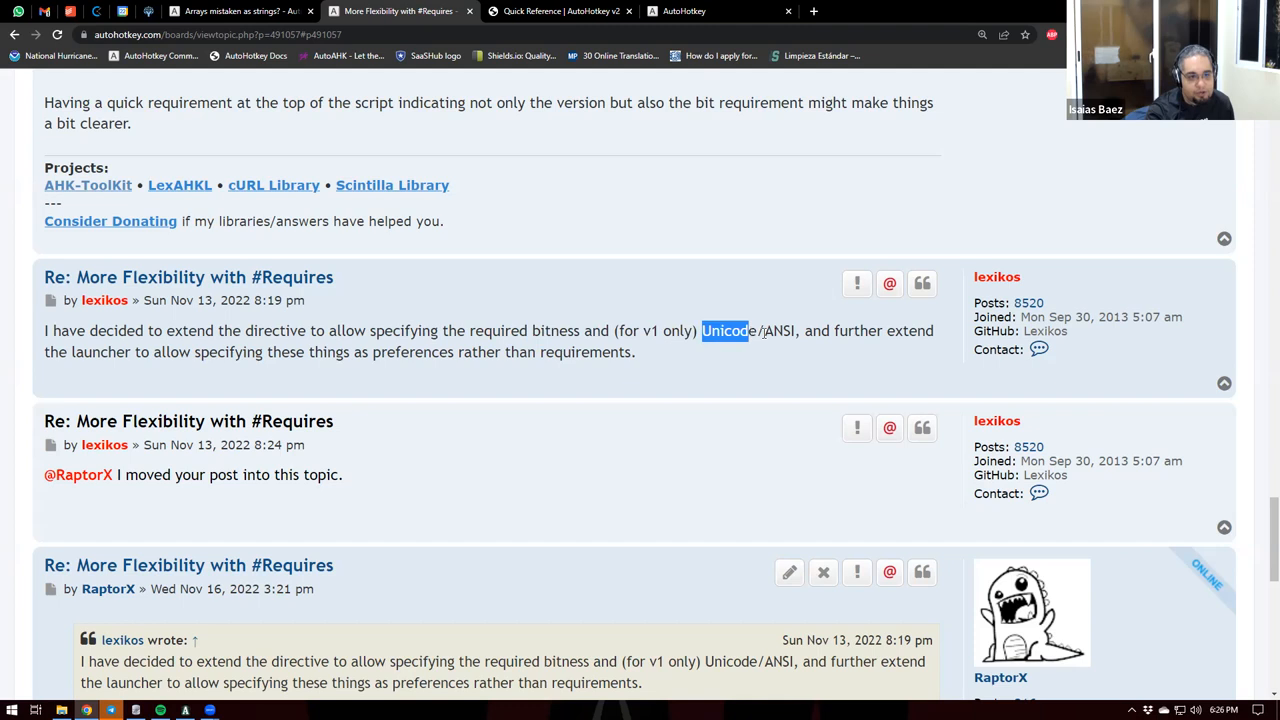
{"action": "left_click_drag", "start_coordinate": [724, 332], "coordinate": [792, 332]}
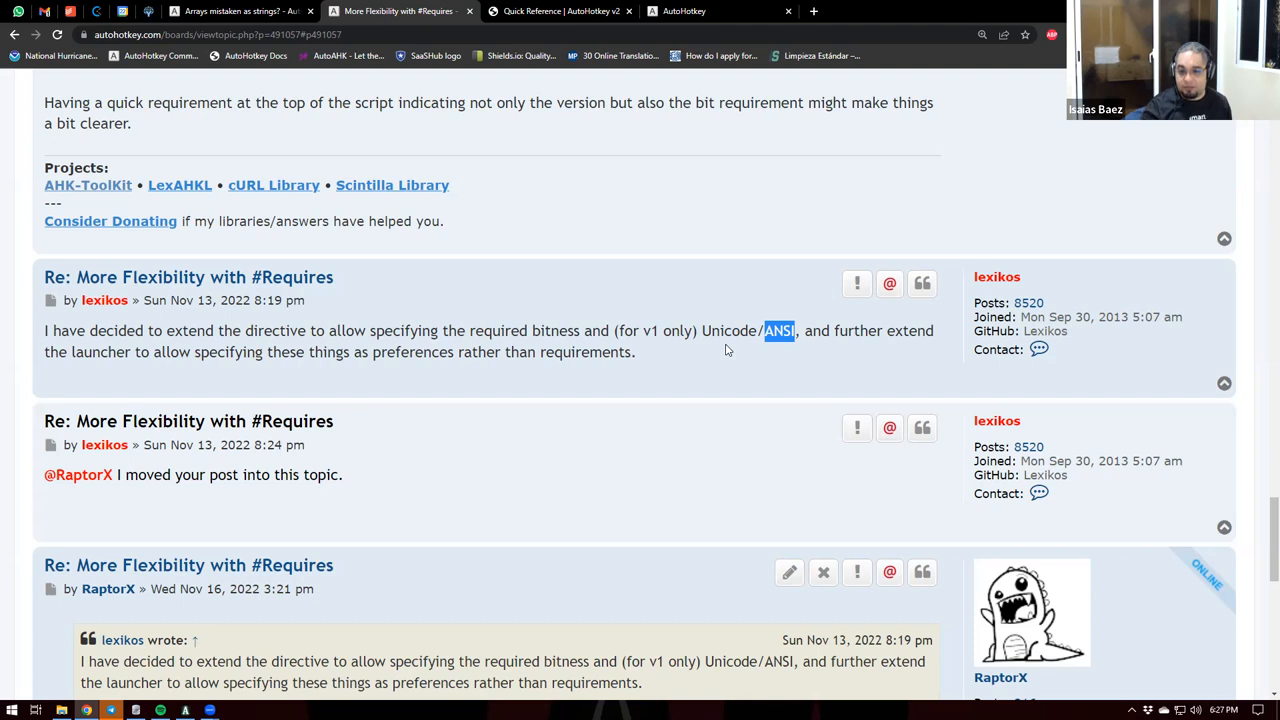
{"action": "double_click", "coordinate": [728, 330]}
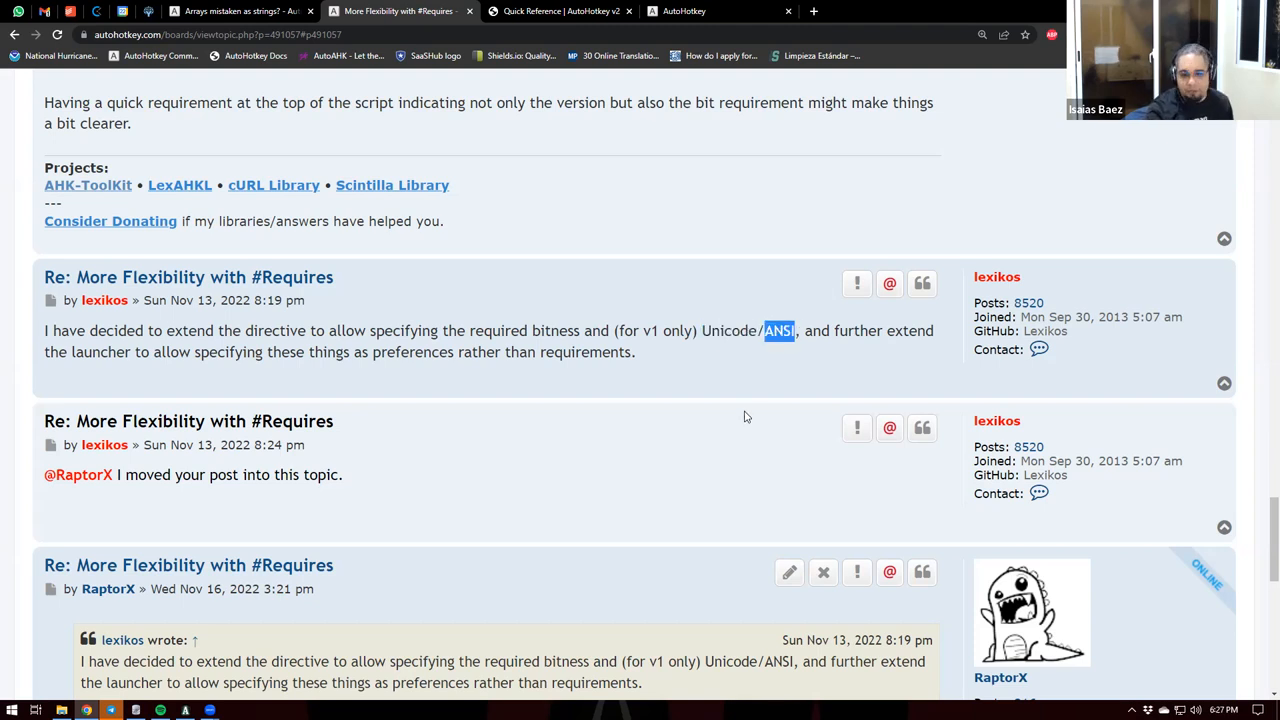
{"action": "mouse_move", "coordinate": [784, 386]}
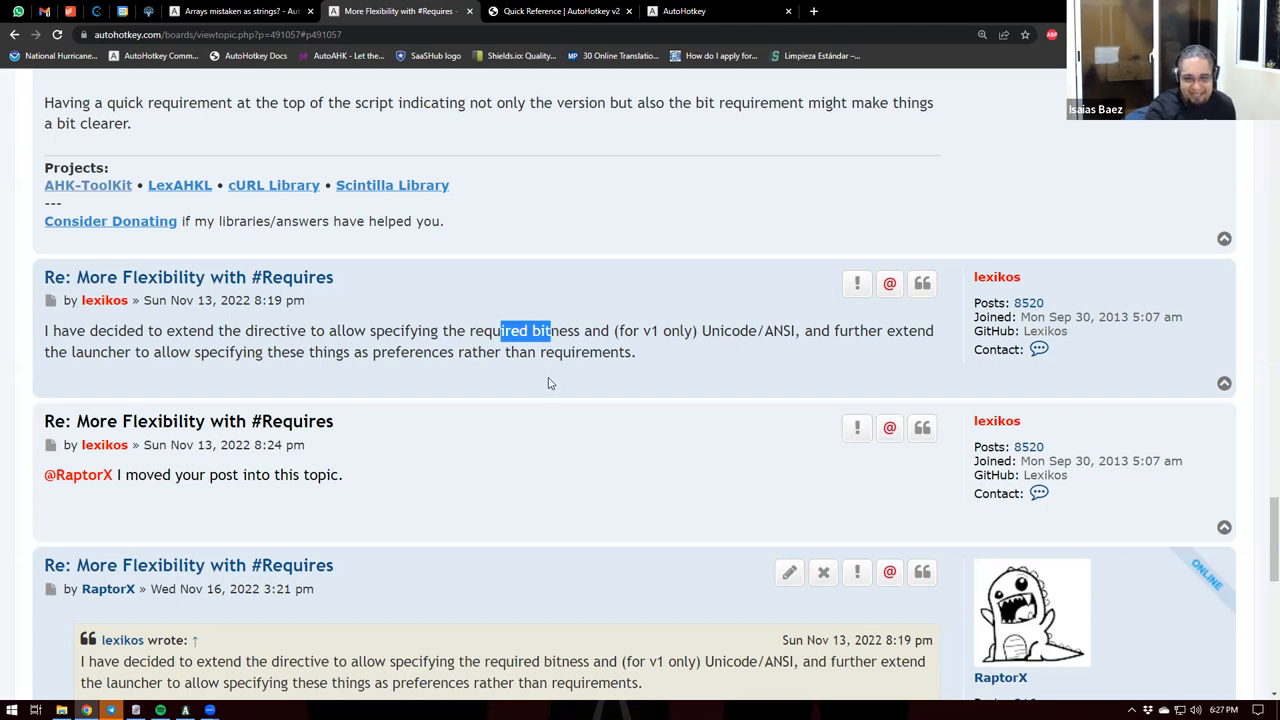
{"action": "mouse_move", "coordinate": [566, 344]}
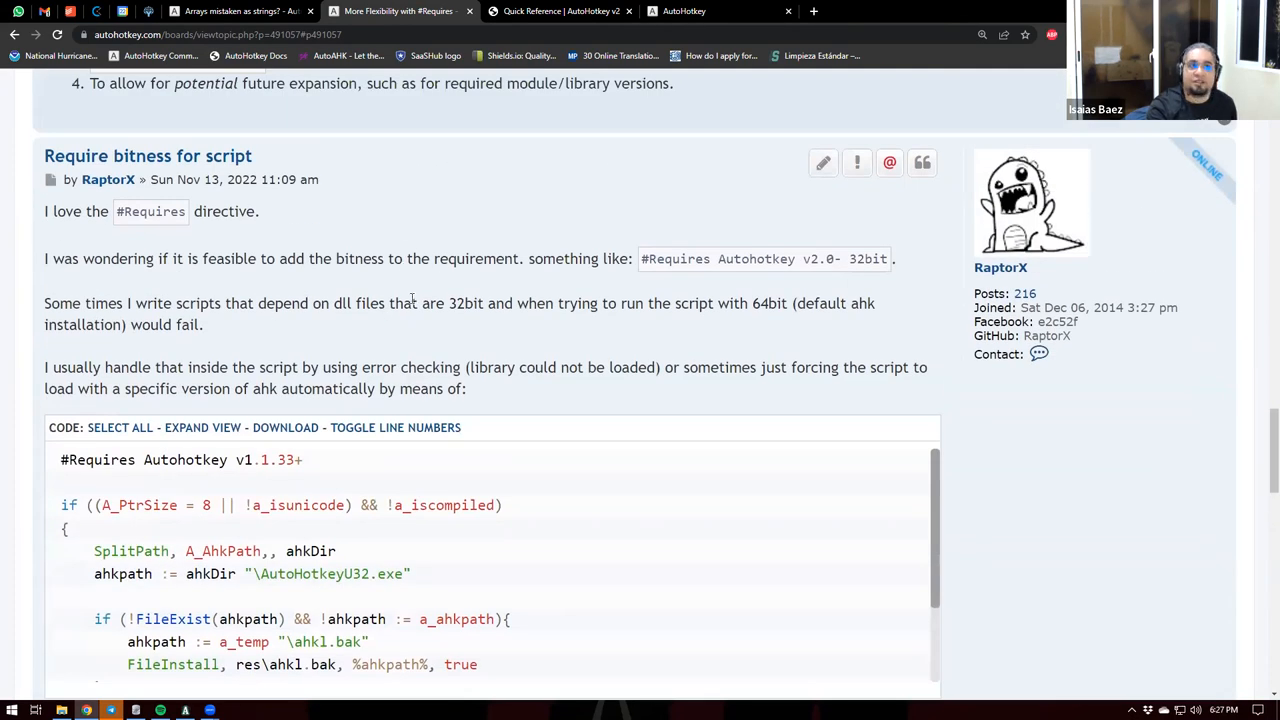
Revisit the Arrays mistaken as strings? thread, then return to the v2 Quick Reference
{"action": "left_click", "coordinate": [560, 12]}
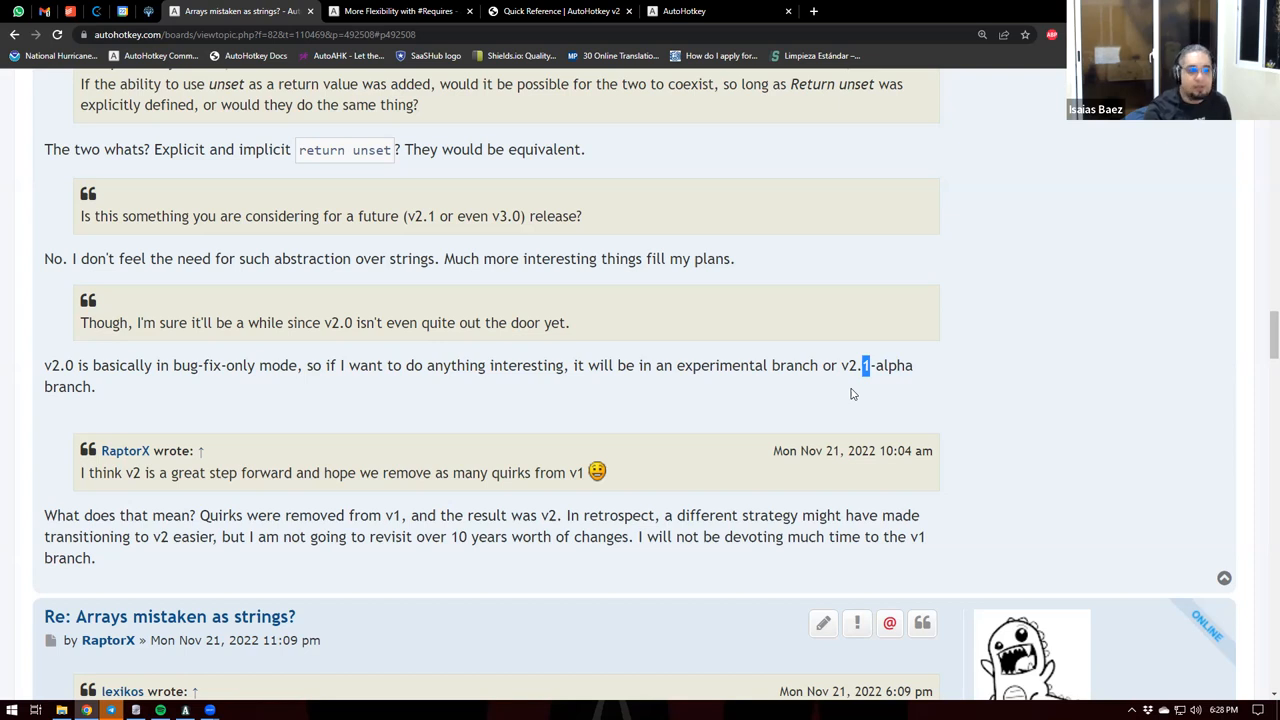
{"action": "mouse_move", "coordinate": [836, 390]}
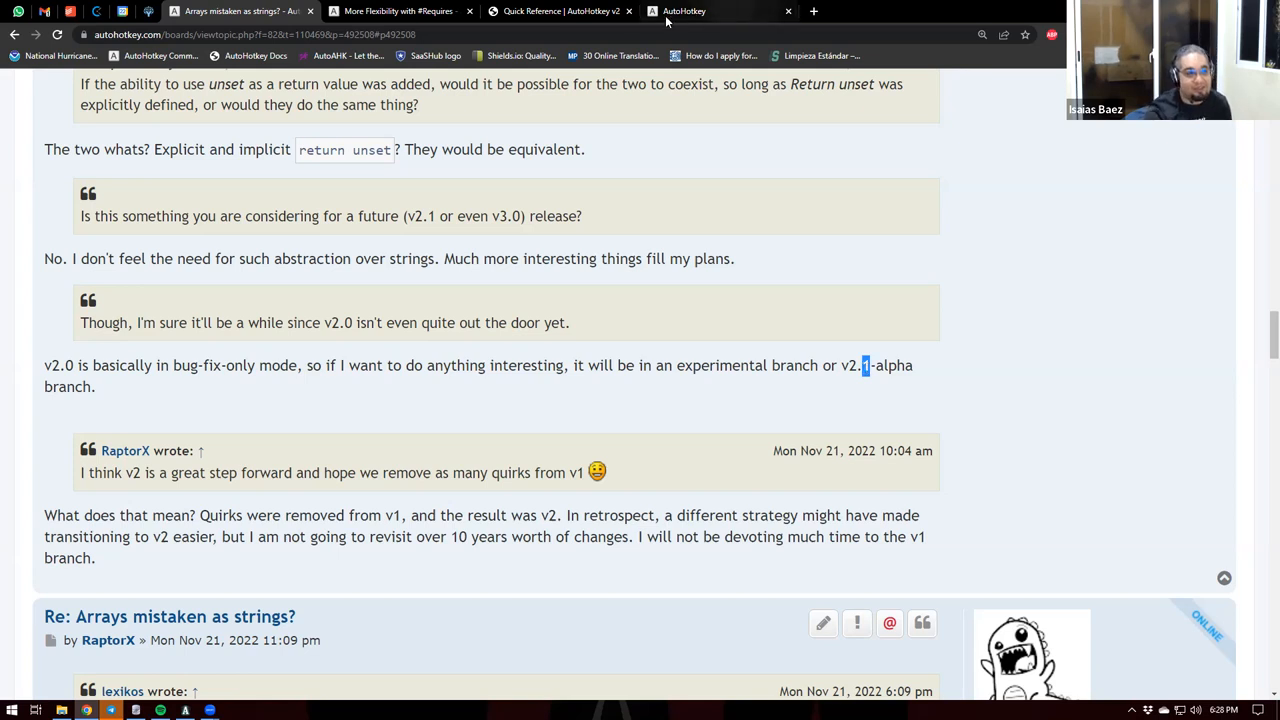
{"action": "left_click", "coordinate": [560, 12]}
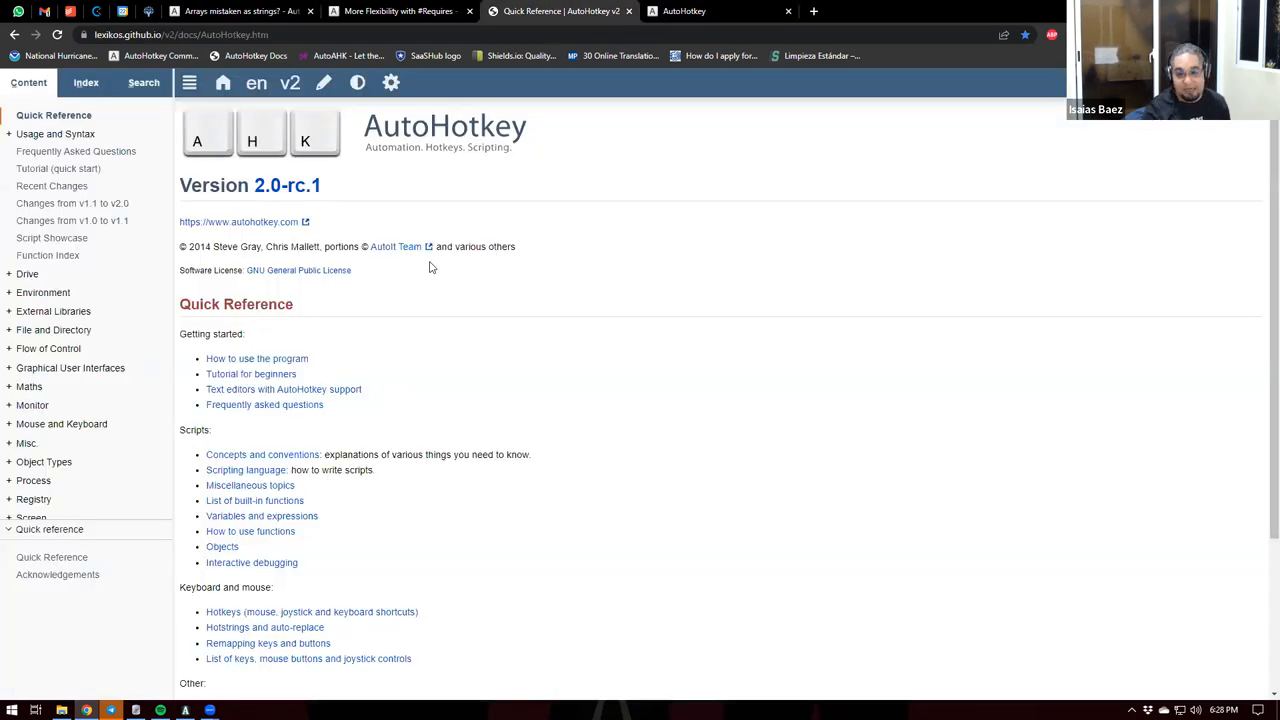